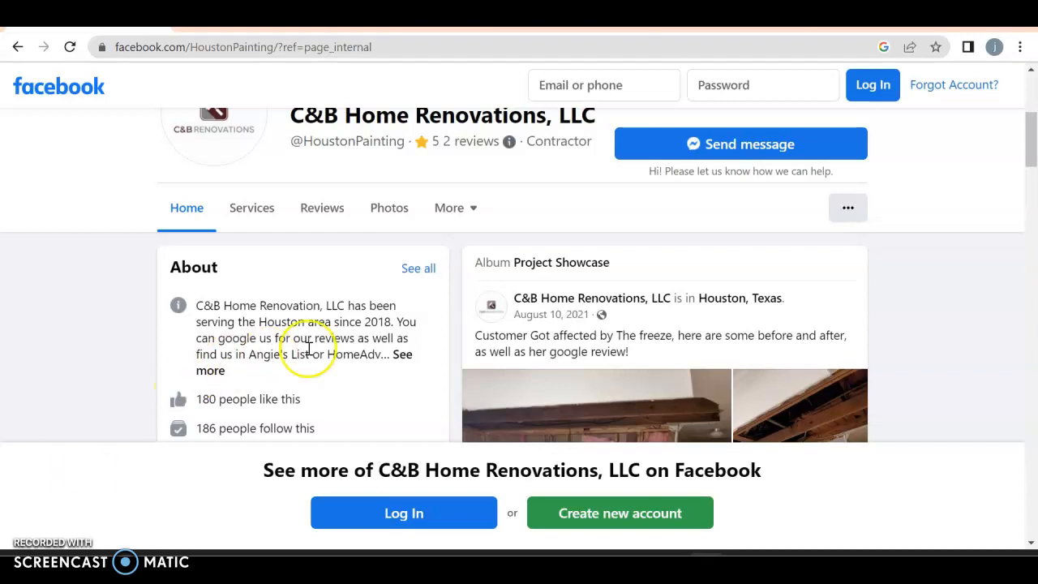
- Scroll through the business's Facebook page
scroll("up", 3)
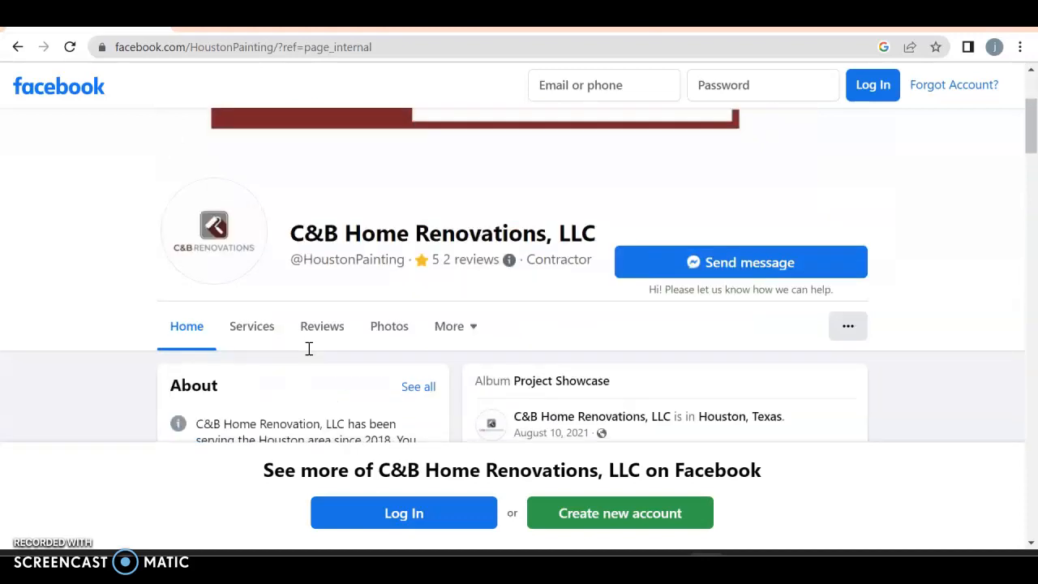
scroll("down", 3)
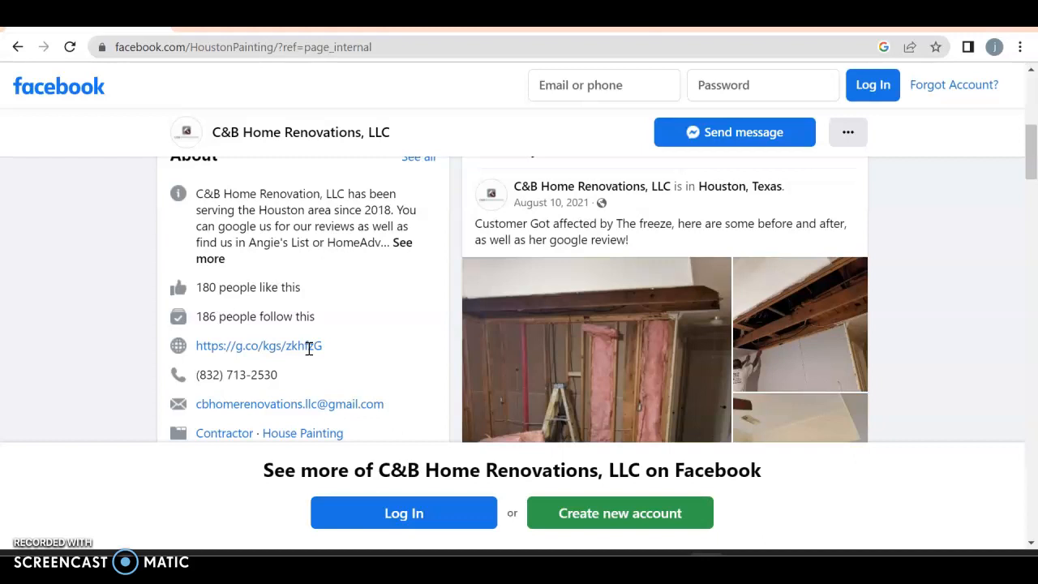
scroll("down", 3)
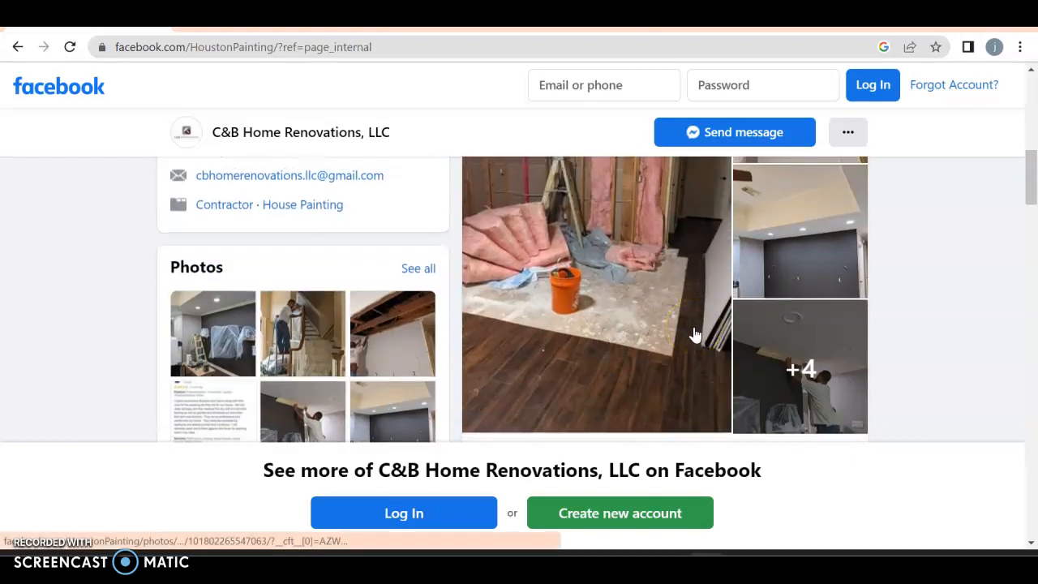
scroll("down", 3)
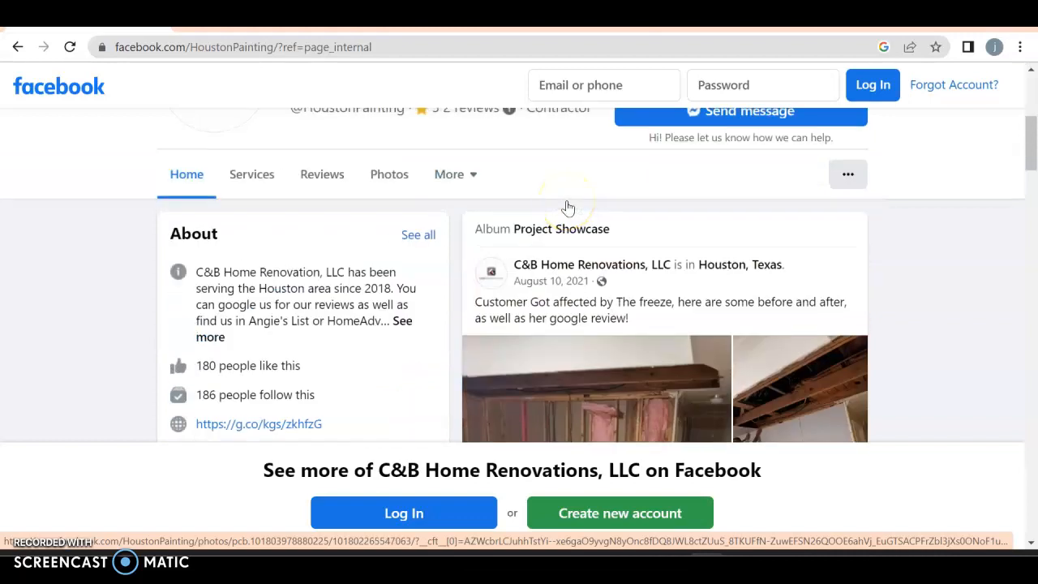
scroll("down", 3)
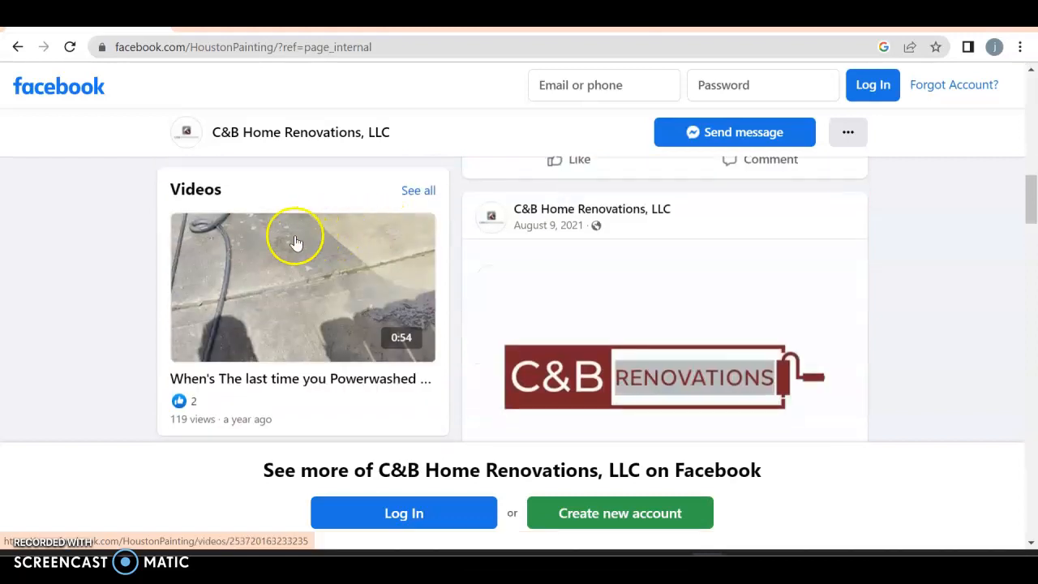
scroll("down", 3)
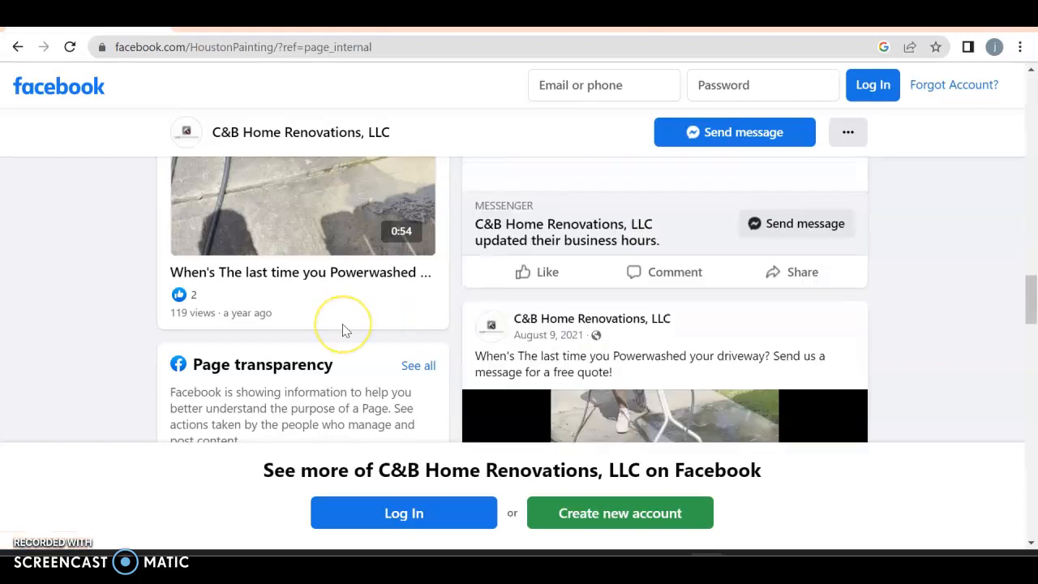
mouse_move(588, 365)
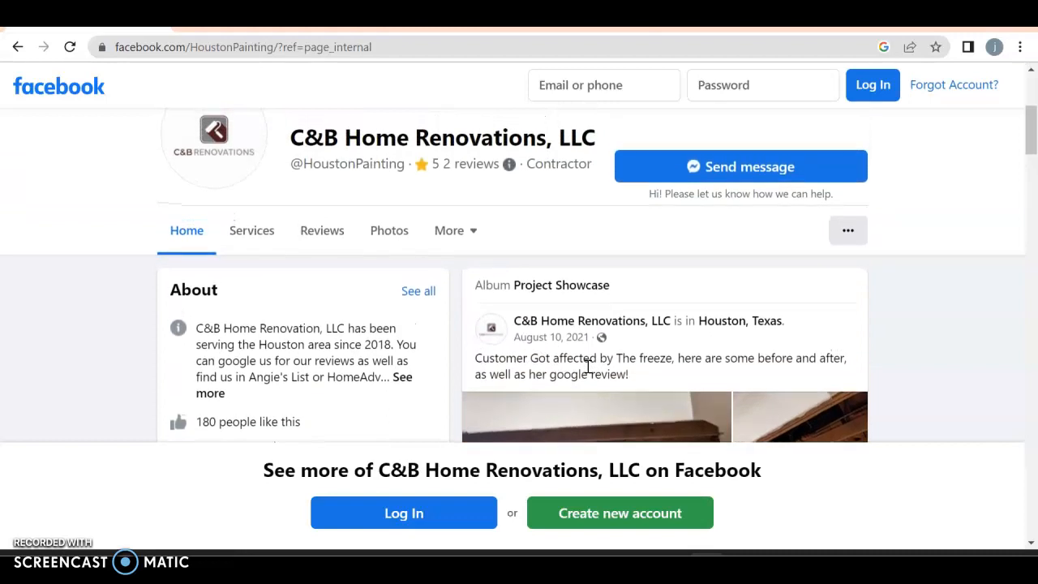
mouse_move(345, 292)
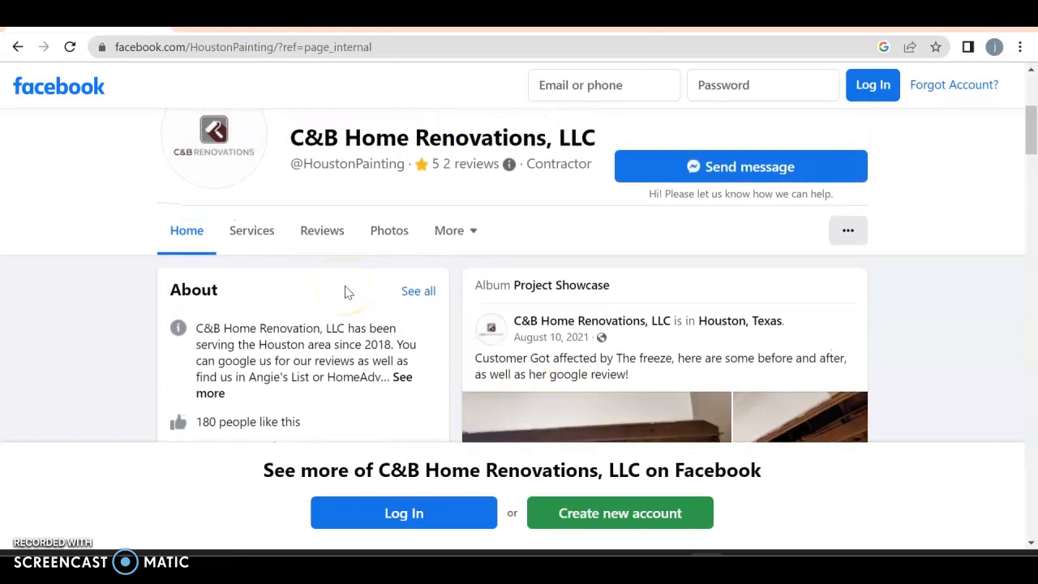
- Show the Services list with flooring, interior painting and exterior painting offerings
left_click(251, 231)
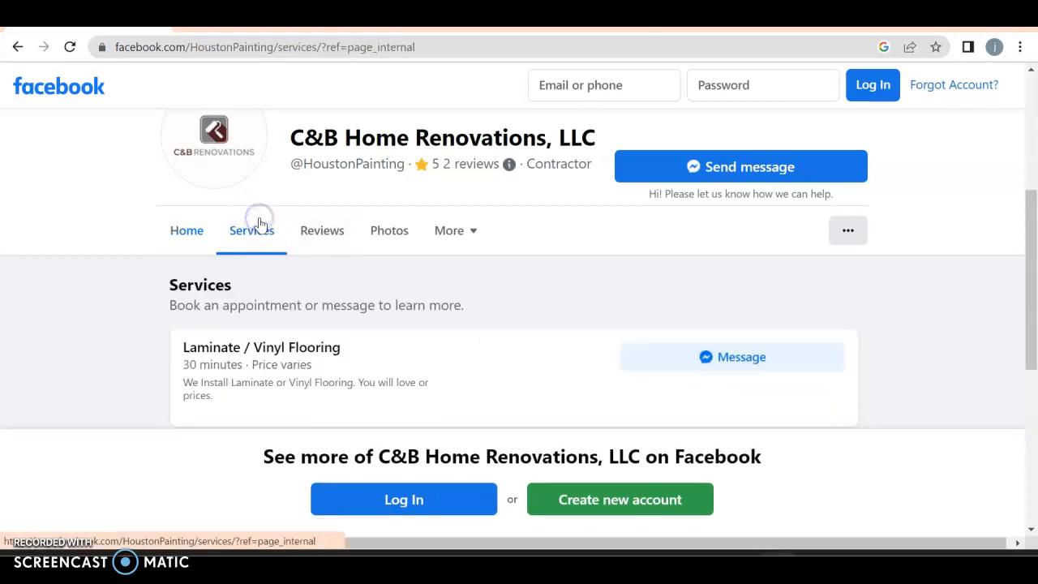
scroll("down", 3)
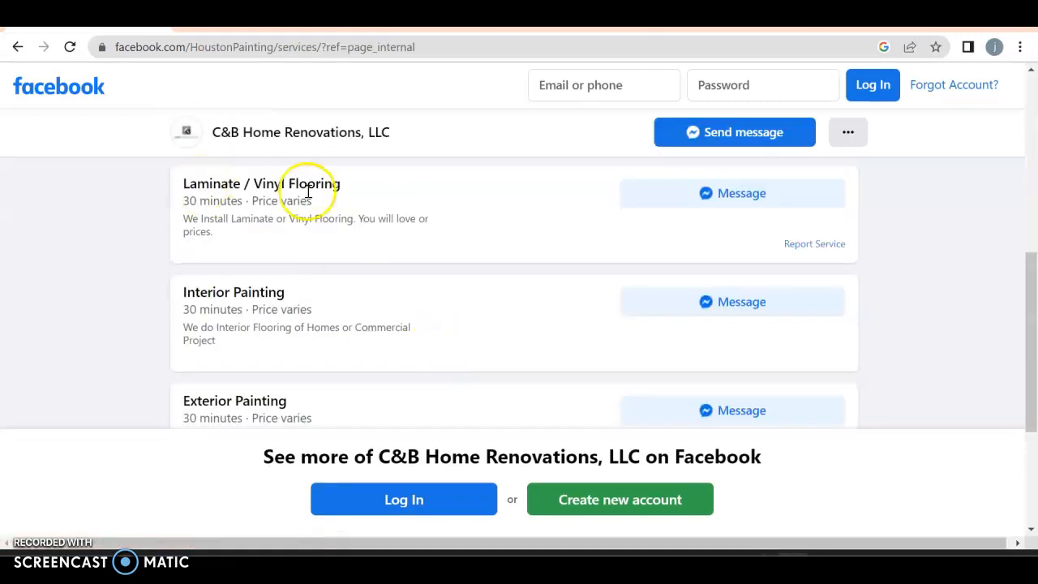
scroll("down", 3)
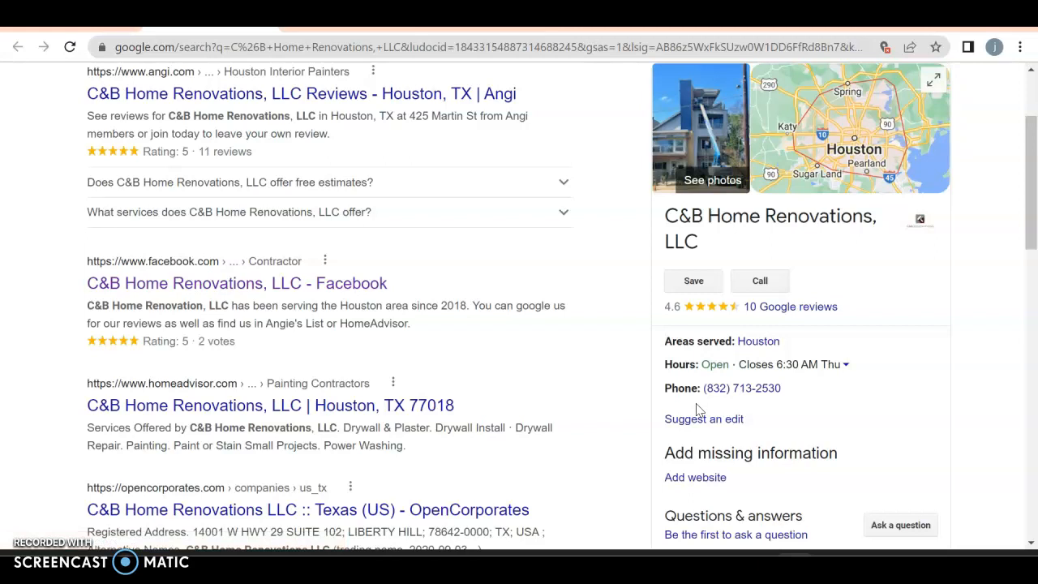
- Scroll through the C&B Home Renovations, LLC search results and business panel
scroll("down", 3)
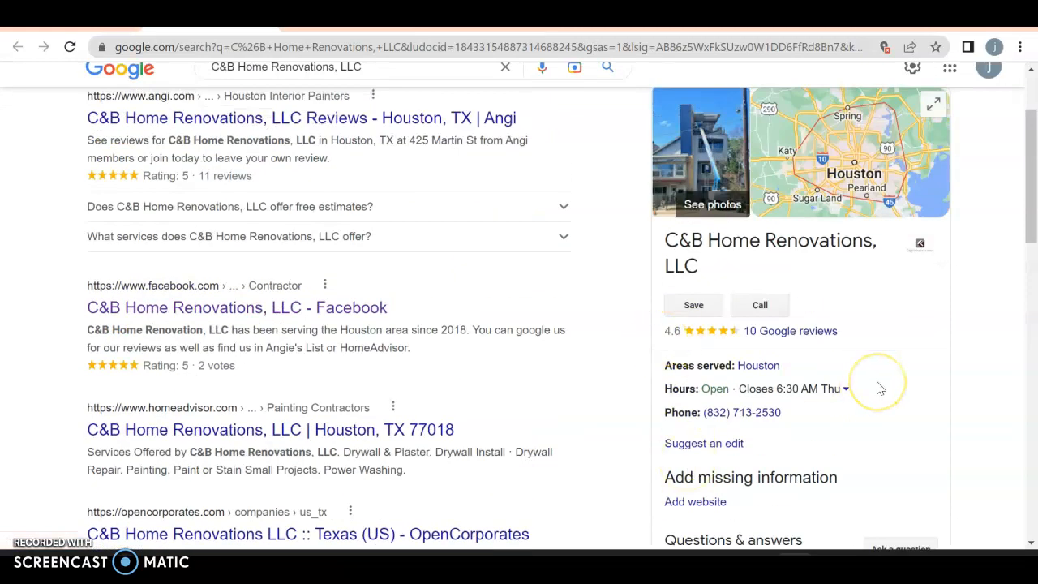
scroll("down", 3)
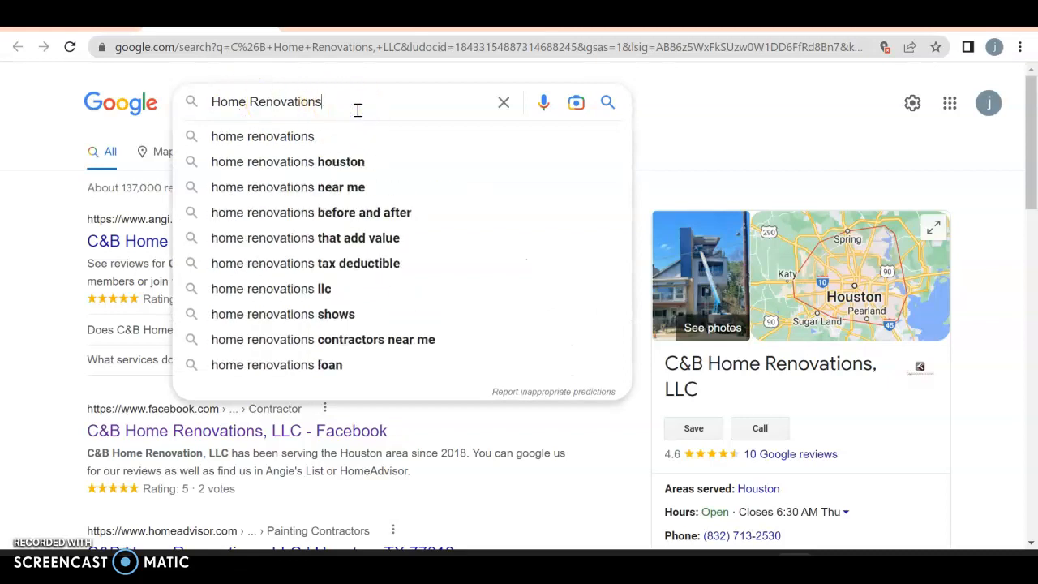
- Search 'Home Renovations houston tx' and scroll the full local businesses list to its end
type("houston")
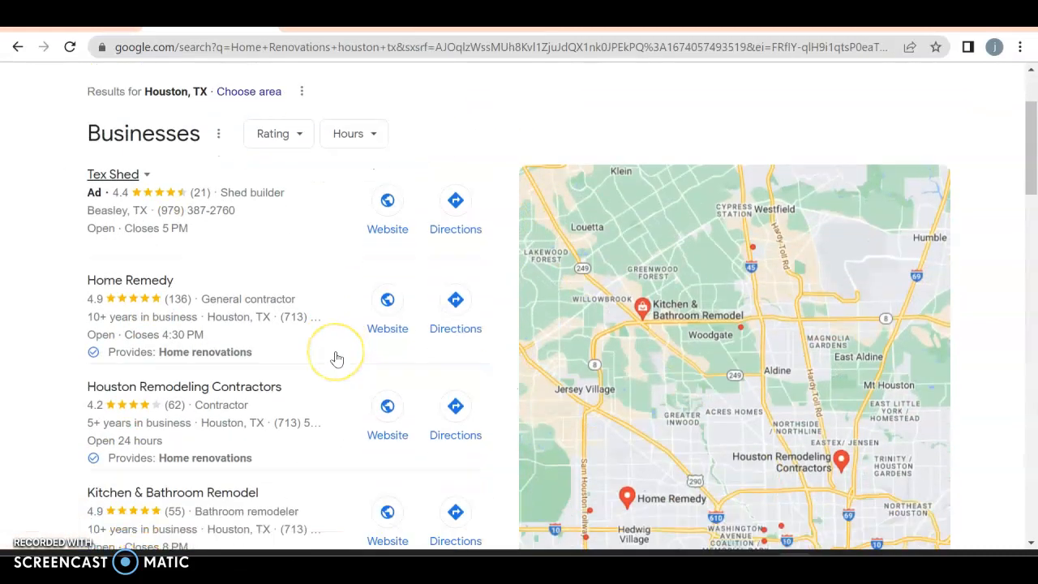
scroll("down", 3)
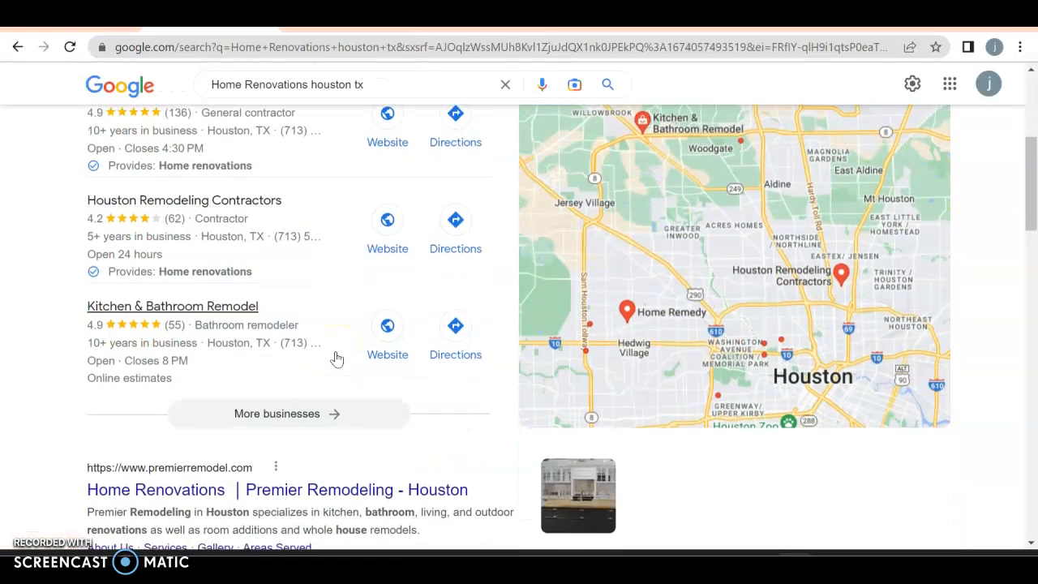
left_click(276, 413)
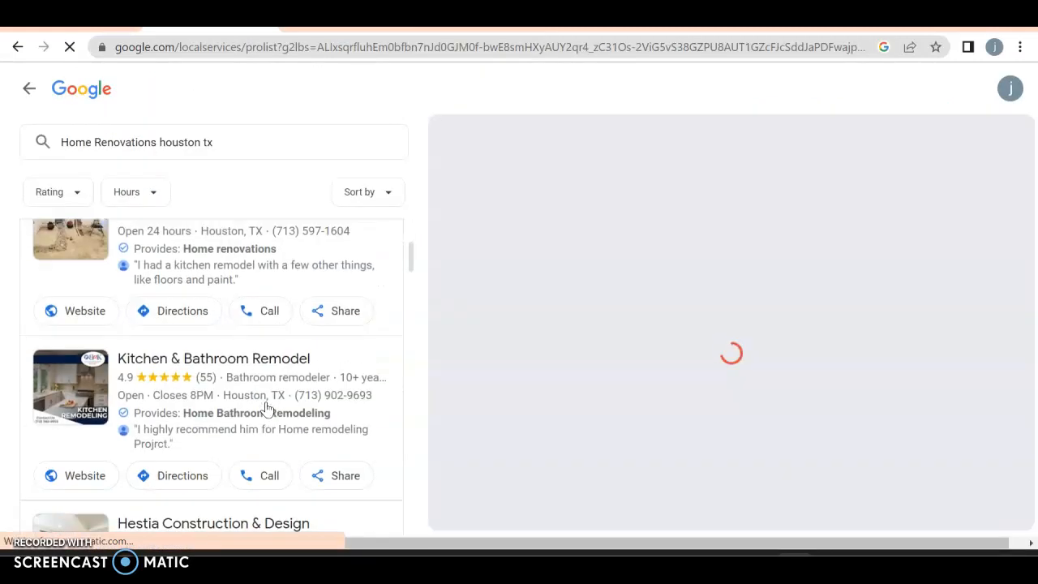
scroll("down", 3)
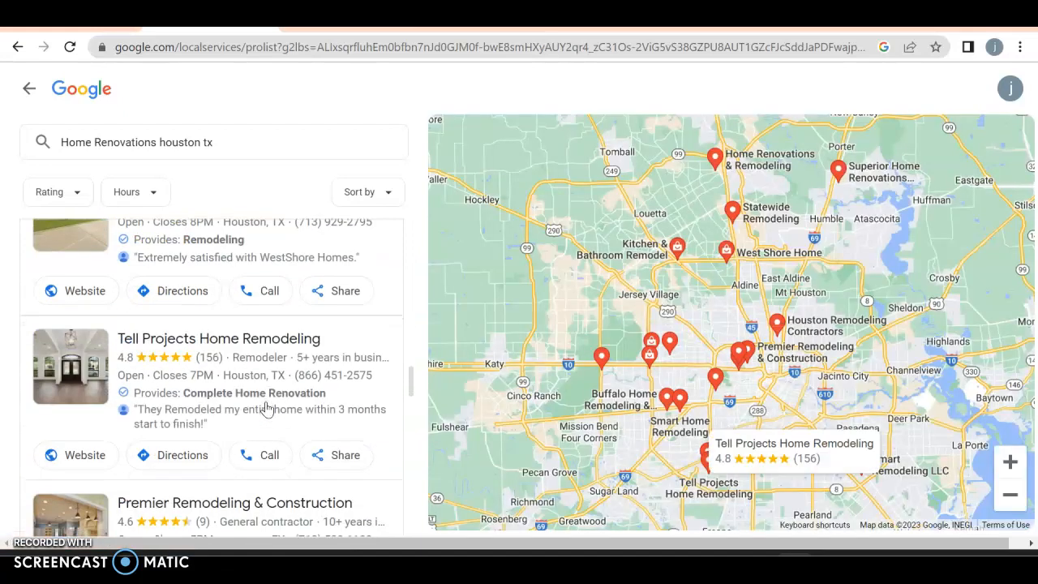
scroll("down", 3)
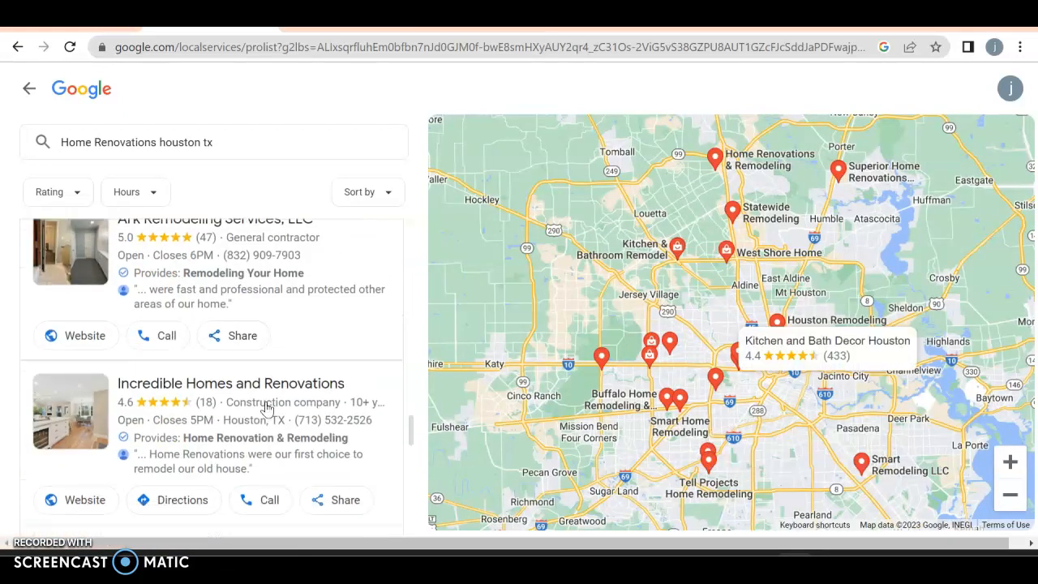
scroll("down", 3)
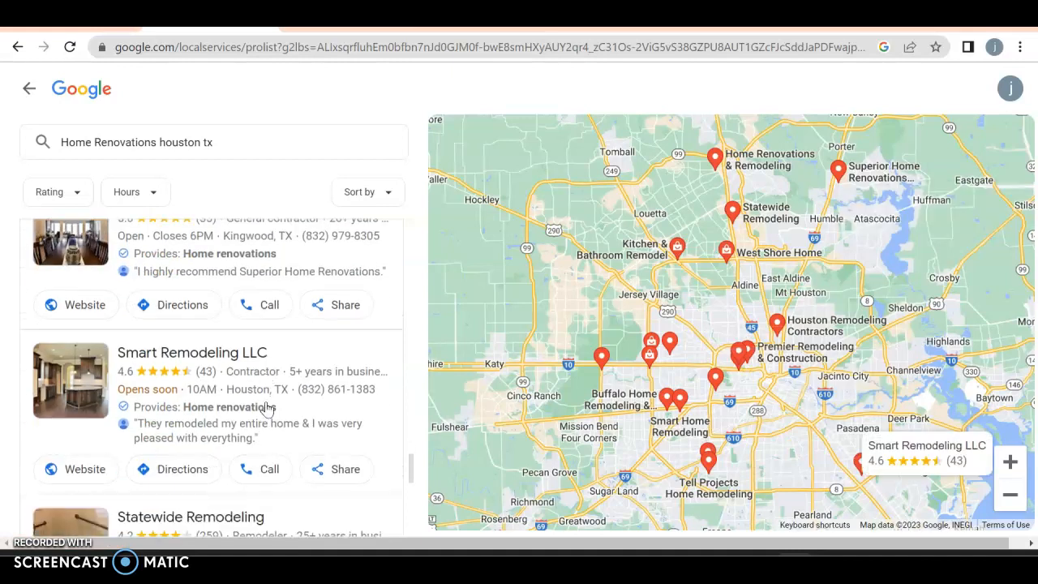
scroll("down", 3)
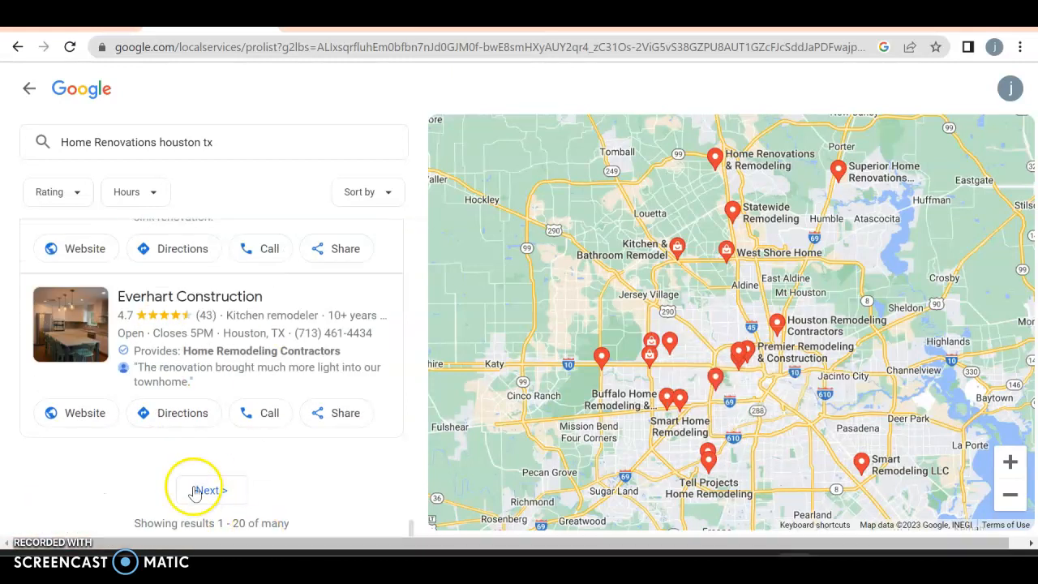
- Browse page 2 of Houston renovation providers and open the C&B Home Renovations listing
left_click(208, 489)
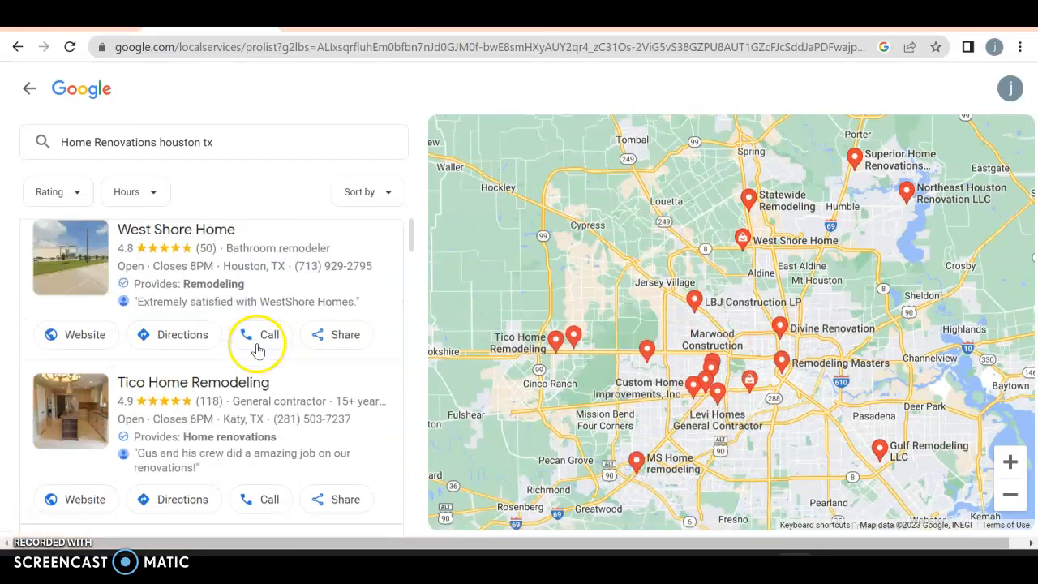
scroll("down", 3)
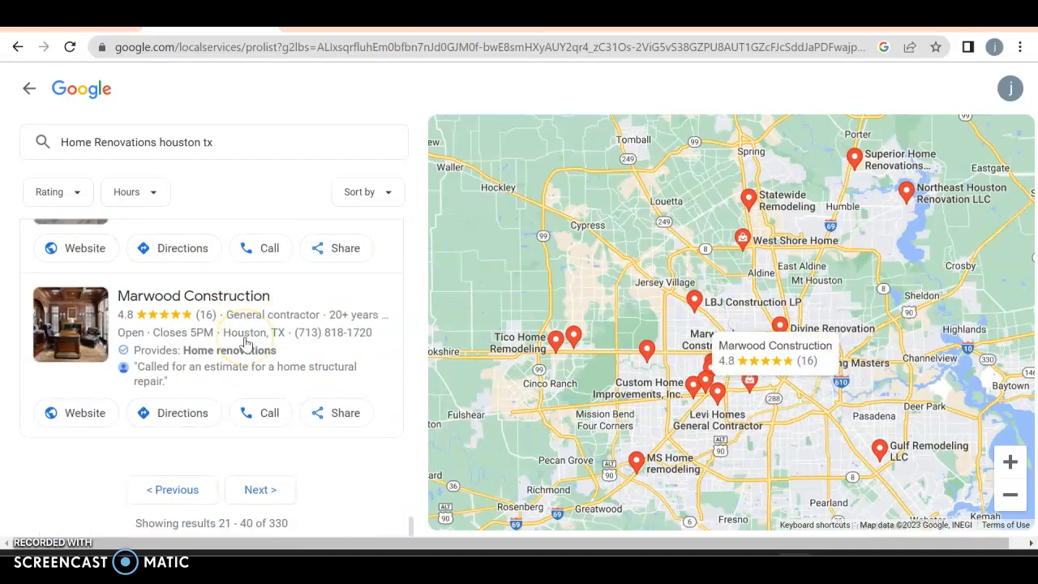
scroll("down", 3)
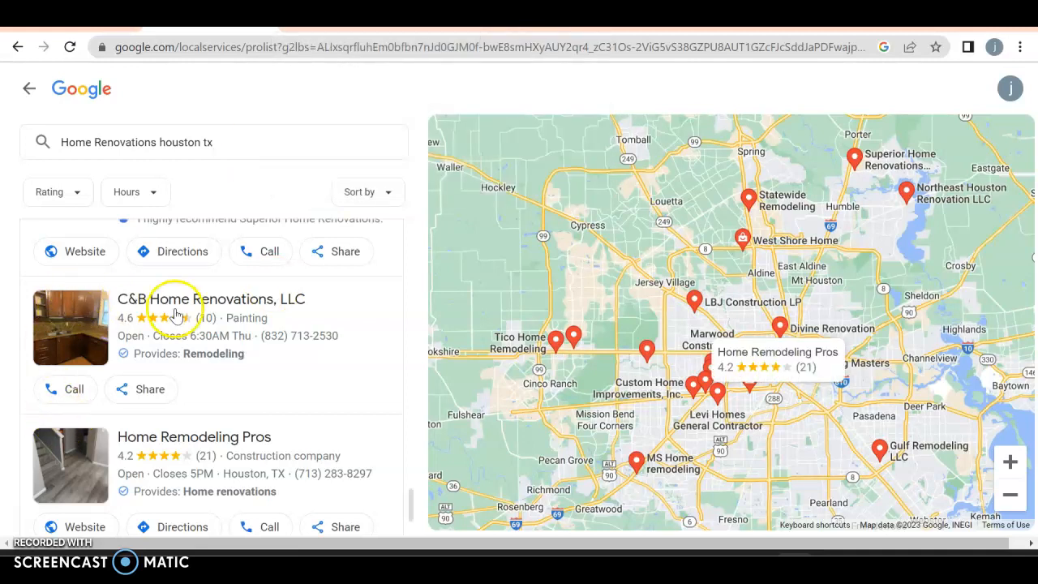
left_click(211, 298)
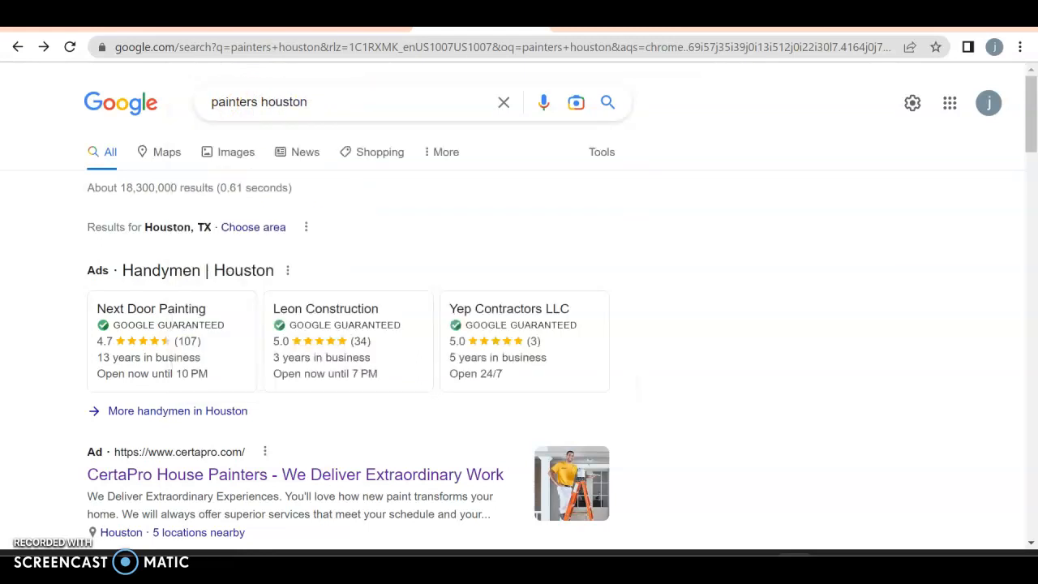
- Return from the handyman ad and scroll 'painters houston' past businesses, Yelp and Angi to organic sites
scroll("down", 3)
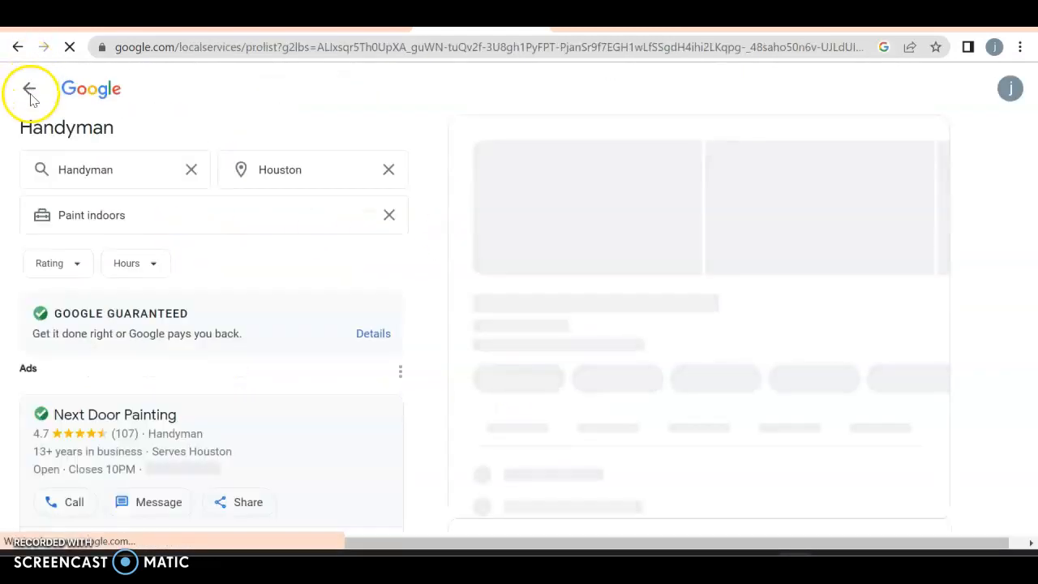
left_click(29, 88)
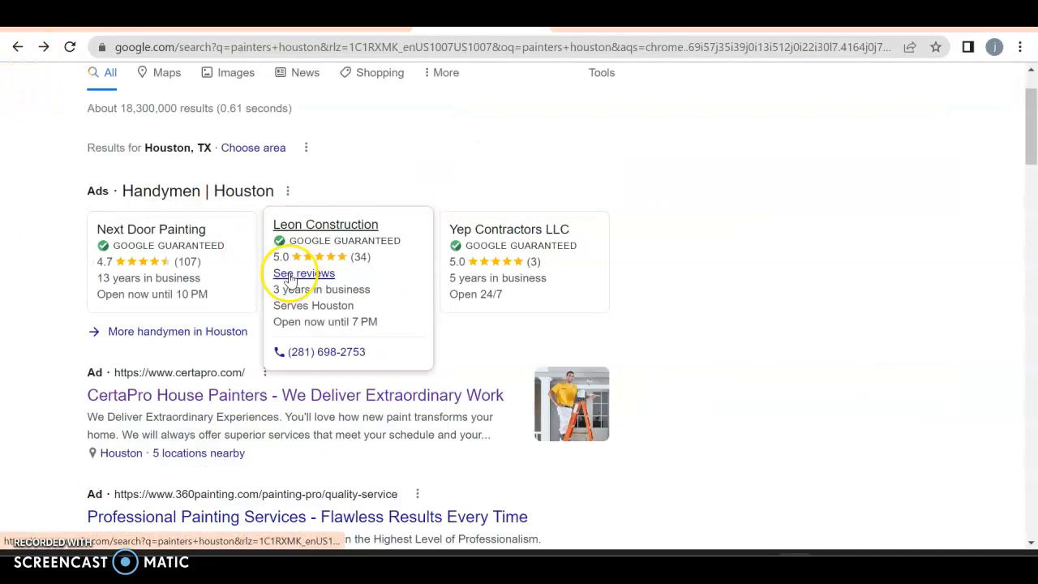
scroll("down", 3)
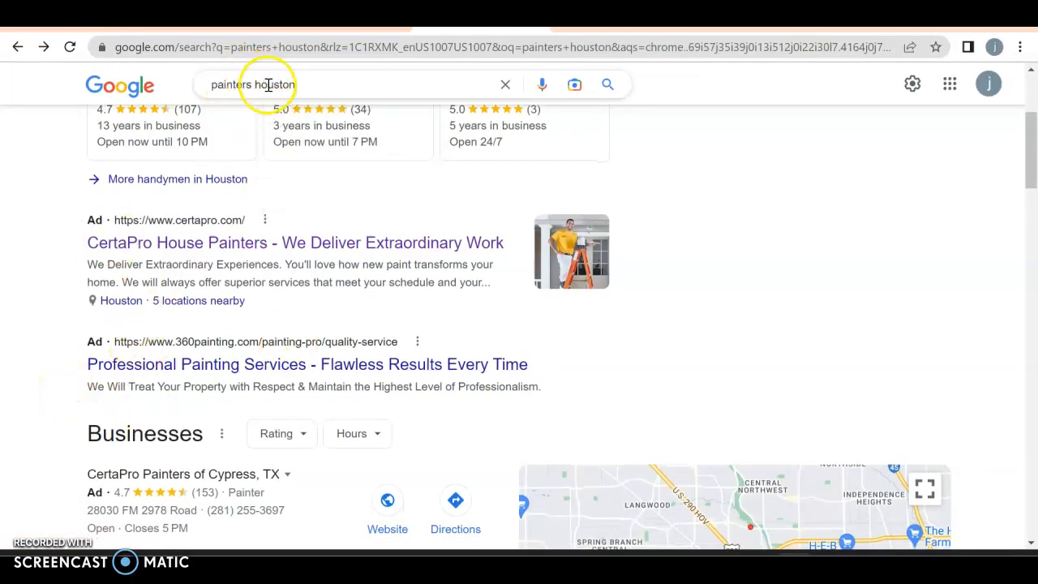
scroll("down", 3)
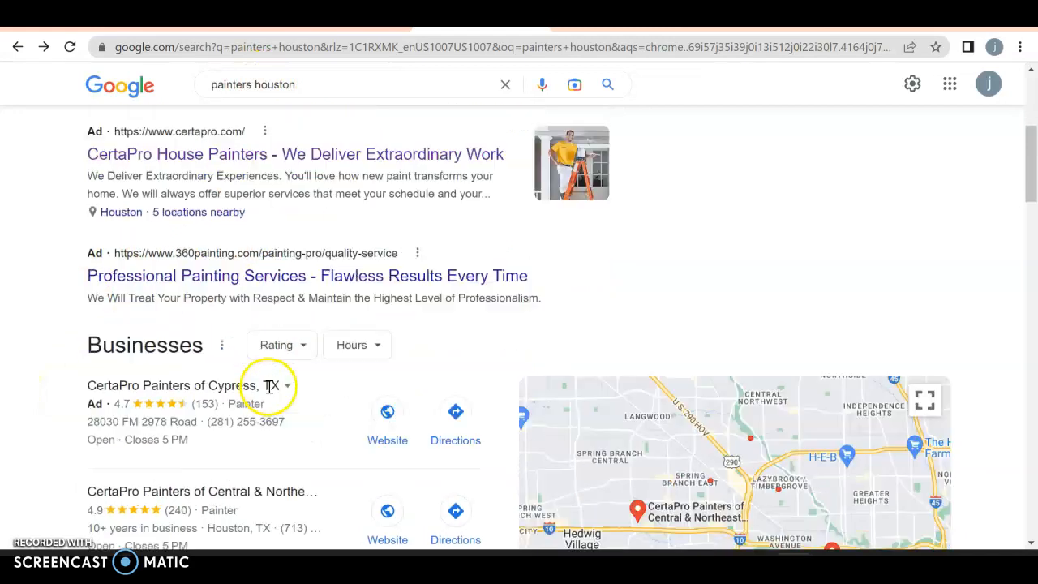
scroll("down", 3)
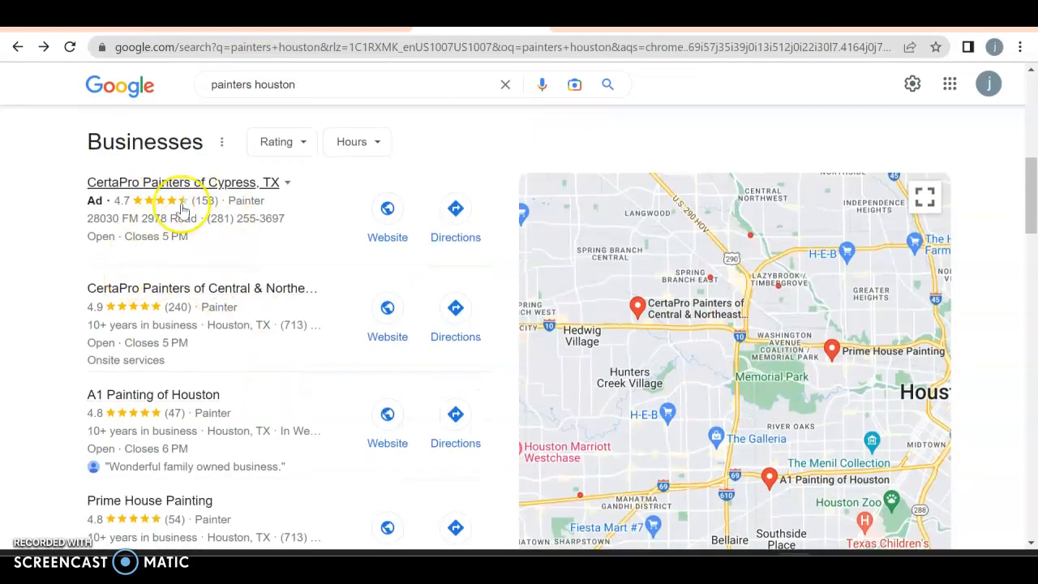
mouse_move(279, 241)
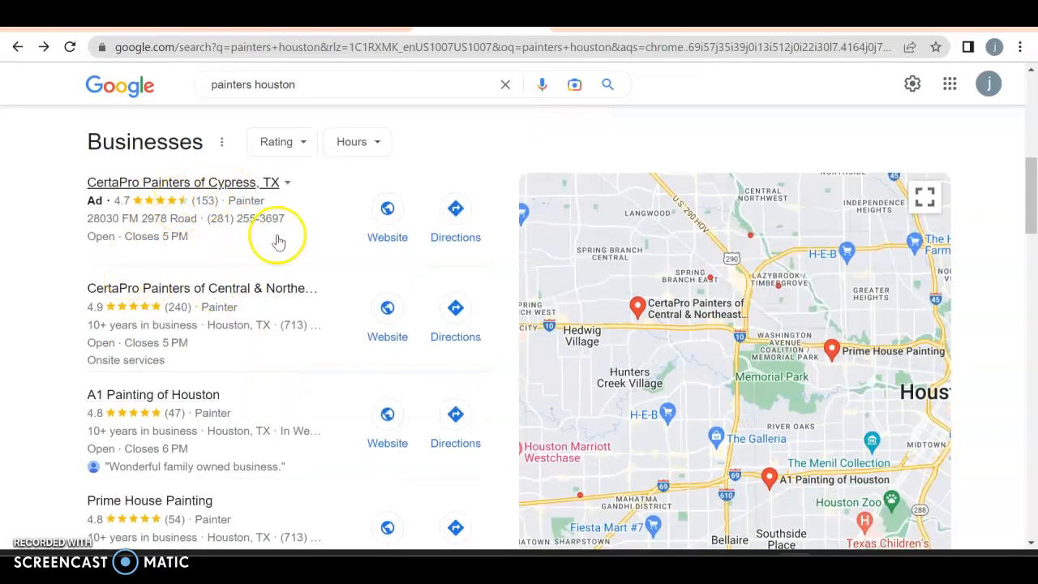
scroll("down", 3)
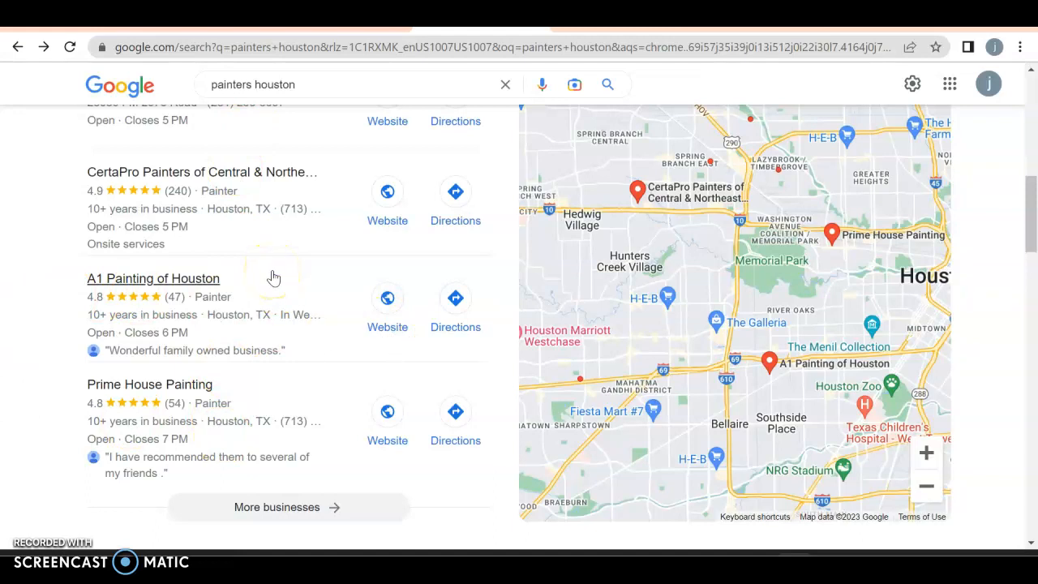
scroll("down", 3)
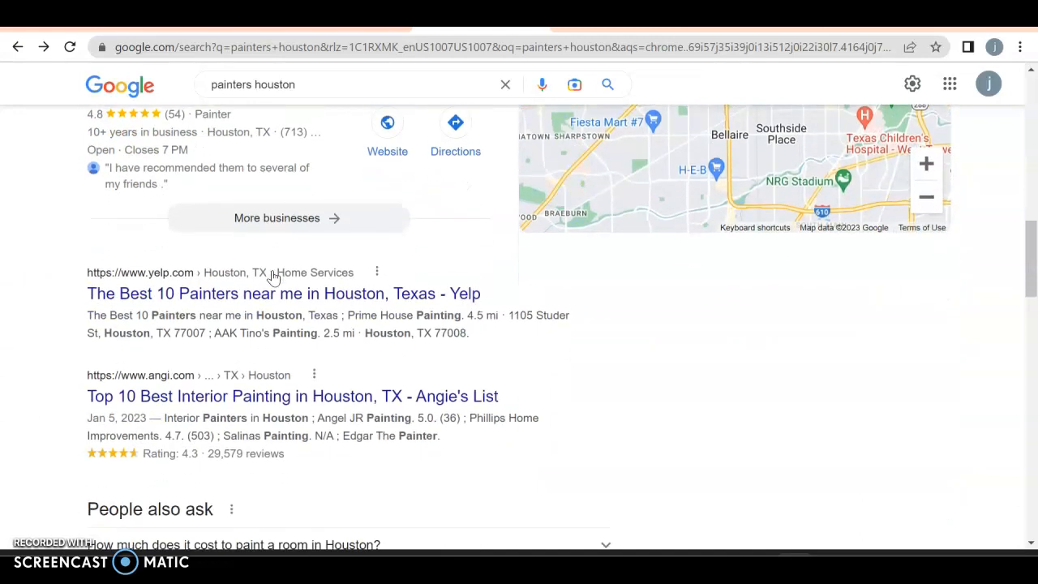
scroll("down", 3)
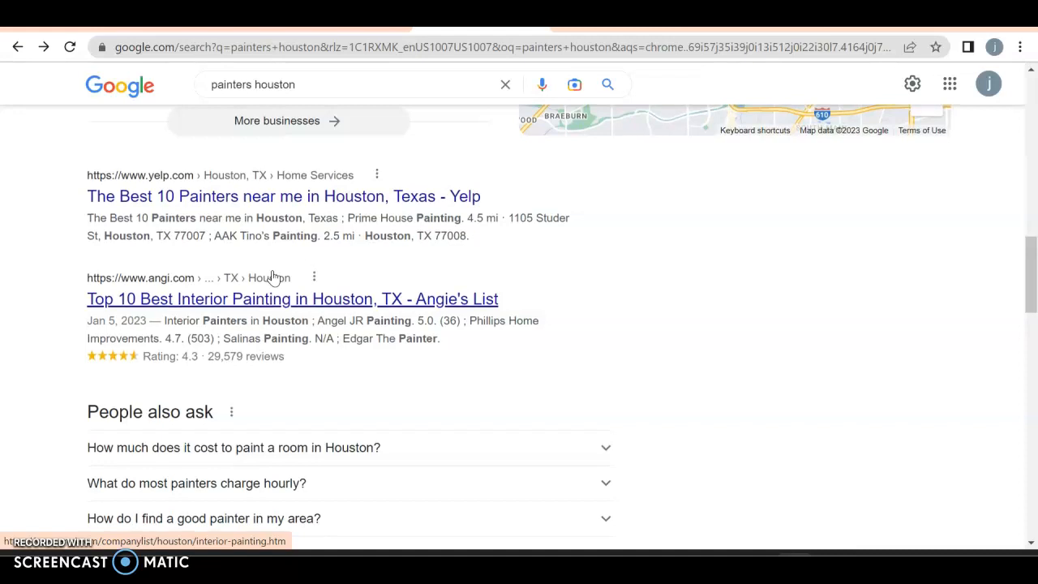
scroll("down", 3)
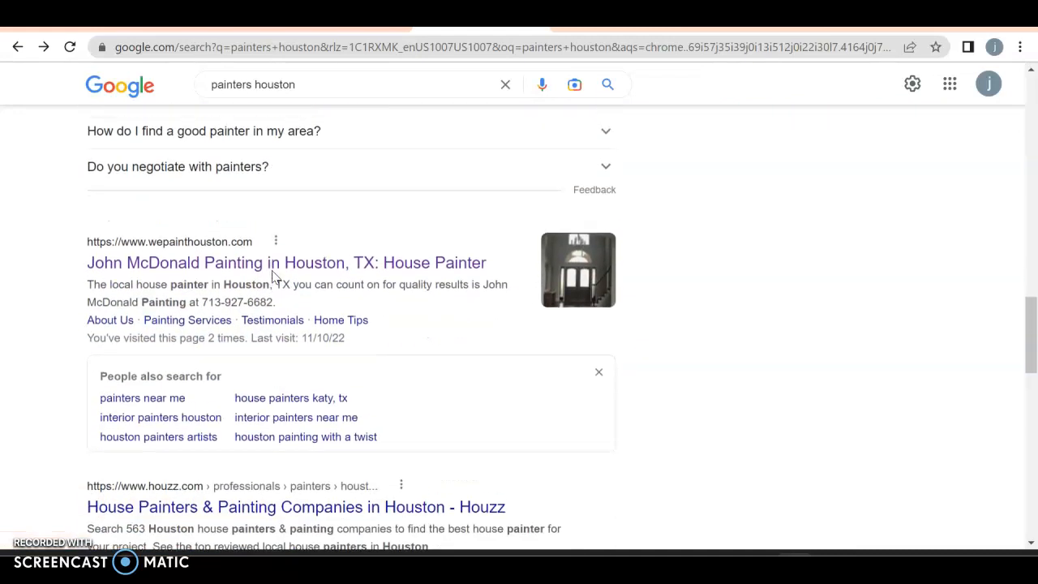
- Open wepainthouston.com and look over its About Us and Painting Services menus
left_click(286, 261)
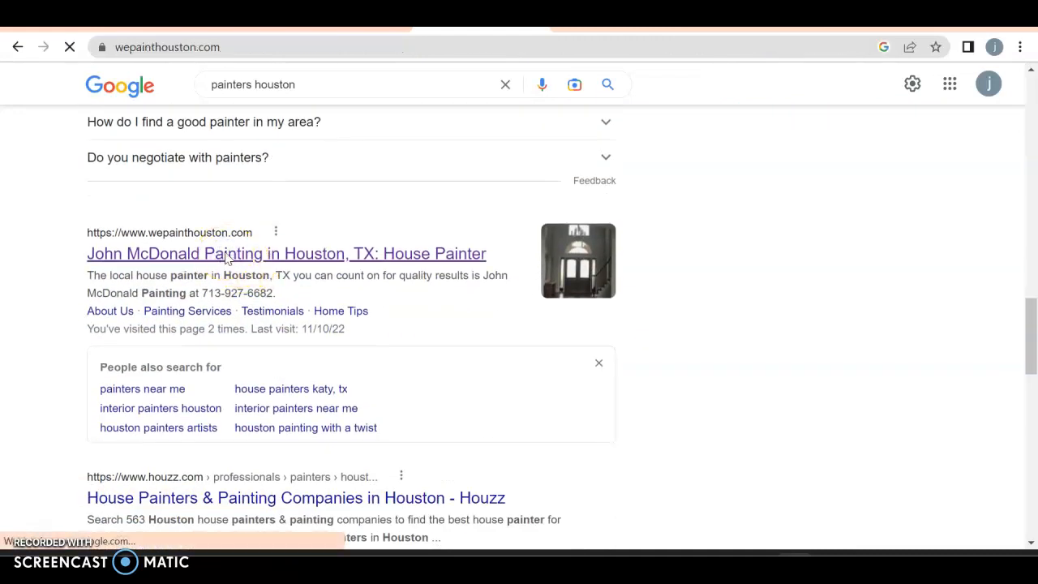
left_click(285, 253)
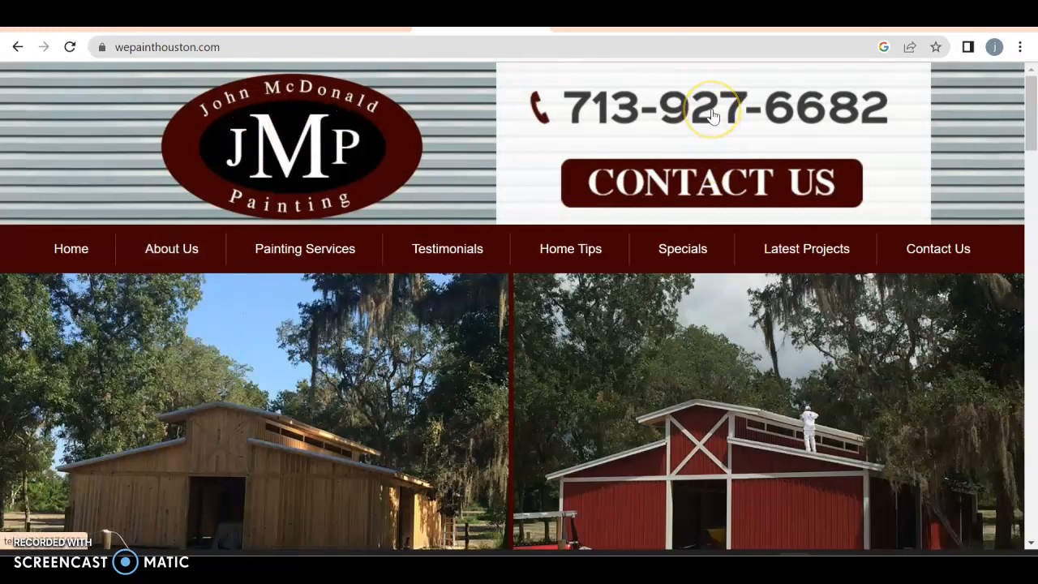
mouse_move(233, 197)
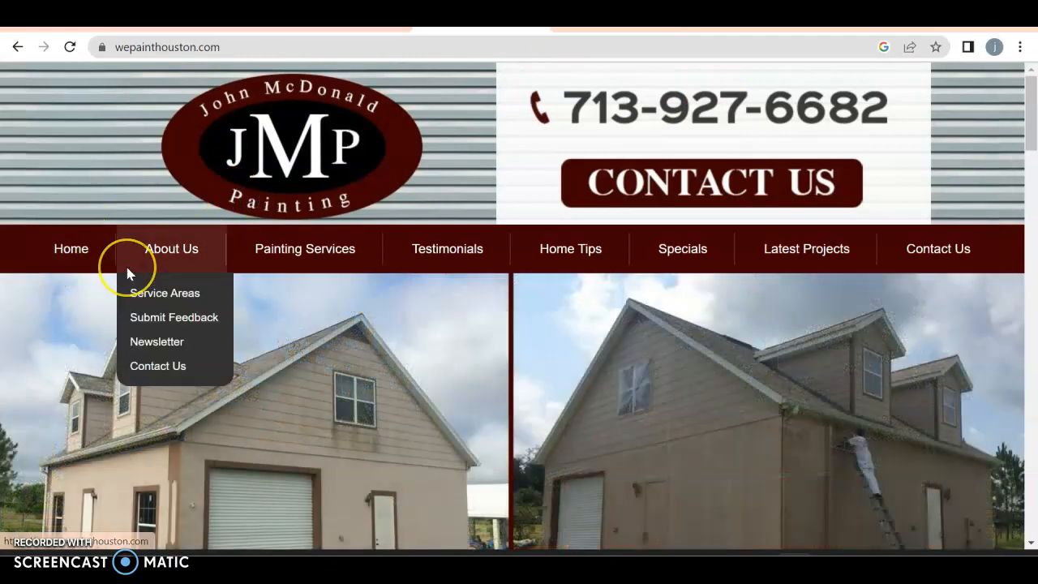
mouse_move(304, 248)
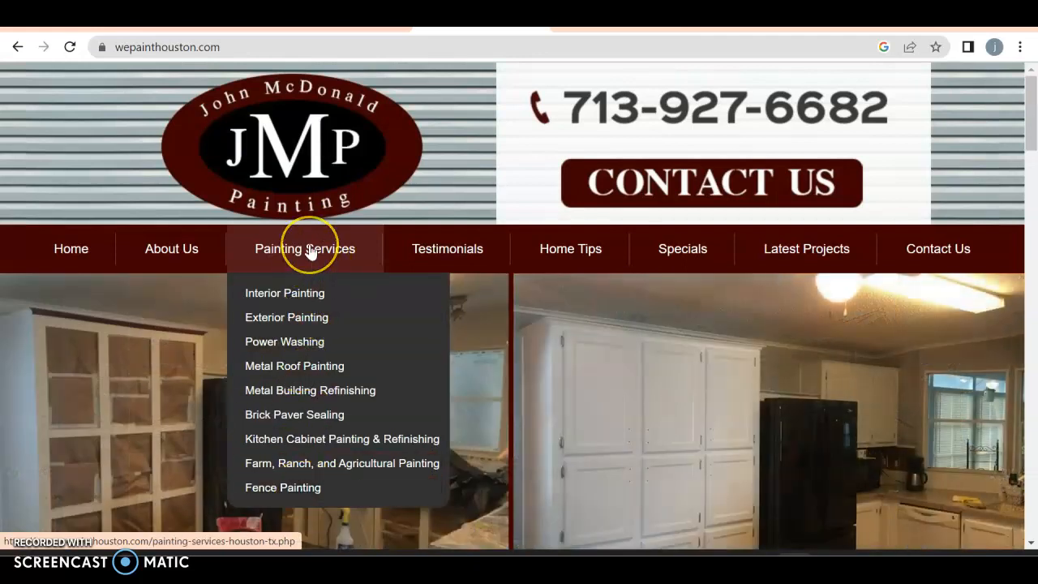
mouse_move(490, 216)
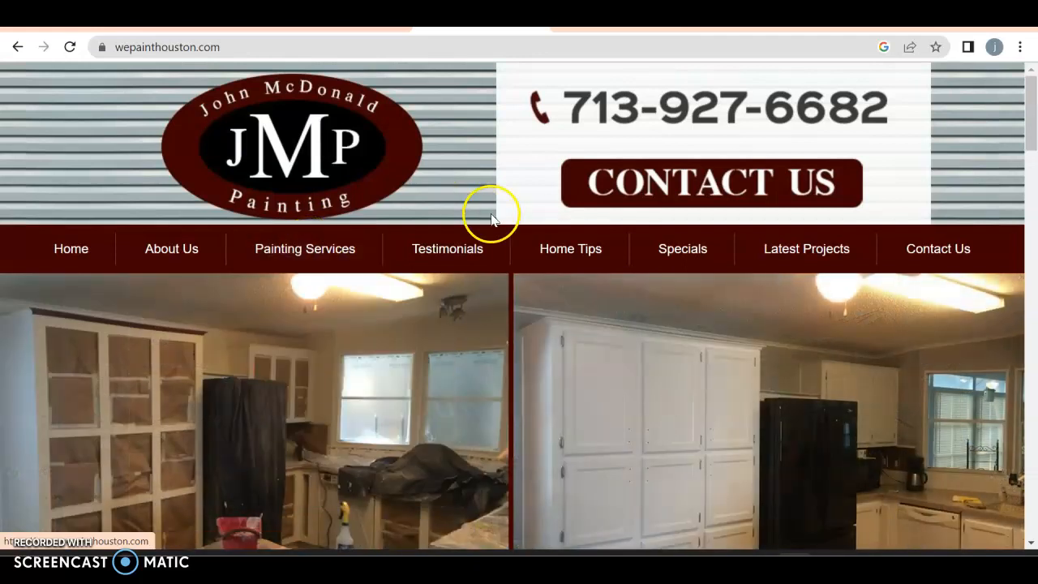
left_click(682, 248)
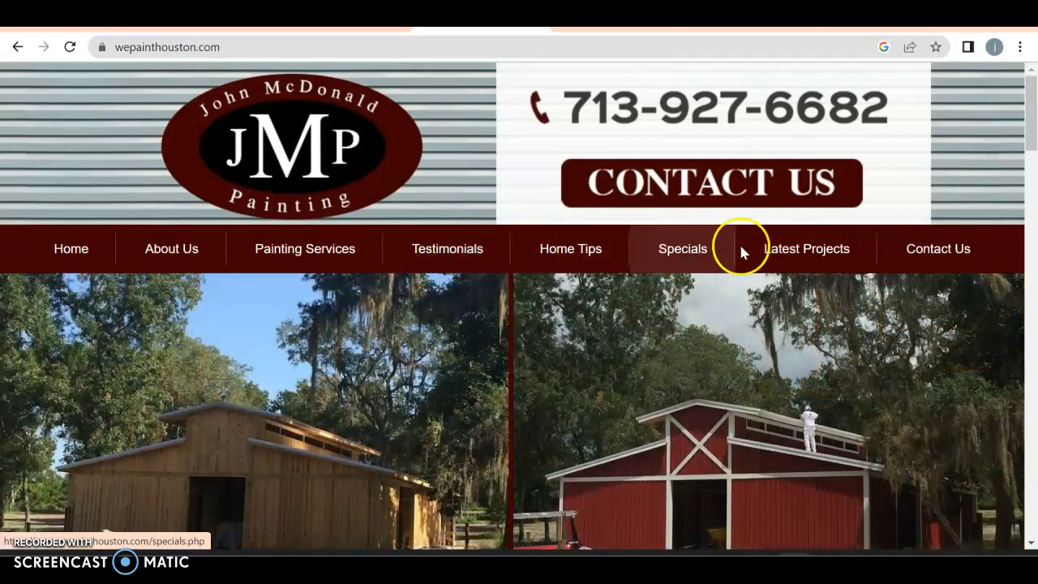
- Scroll past Interior, Exterior, Power Washing and Metal Roof sections to Services and Recent Articles
scroll("down", 3)
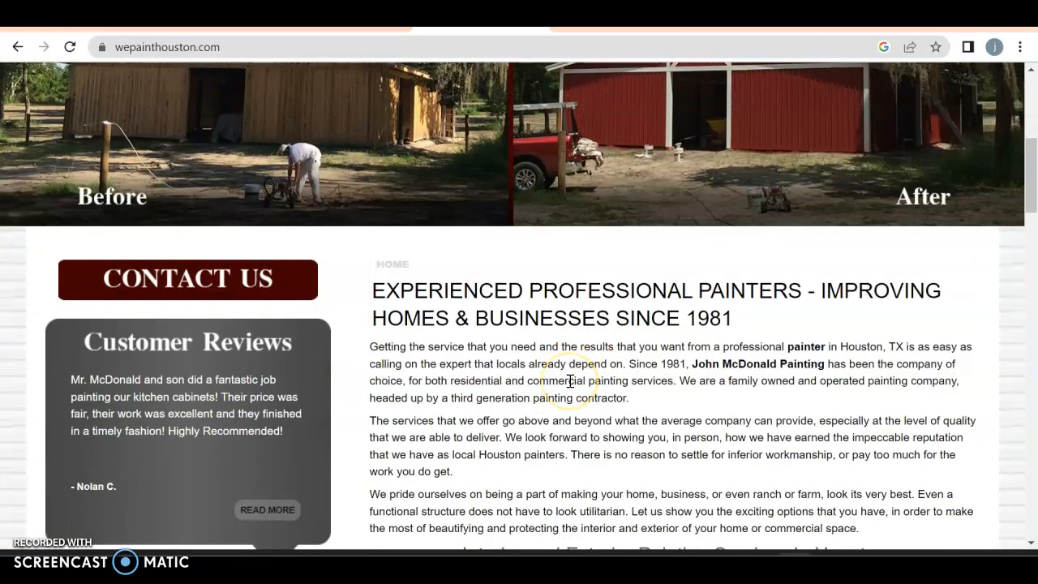
scroll("down", 3)
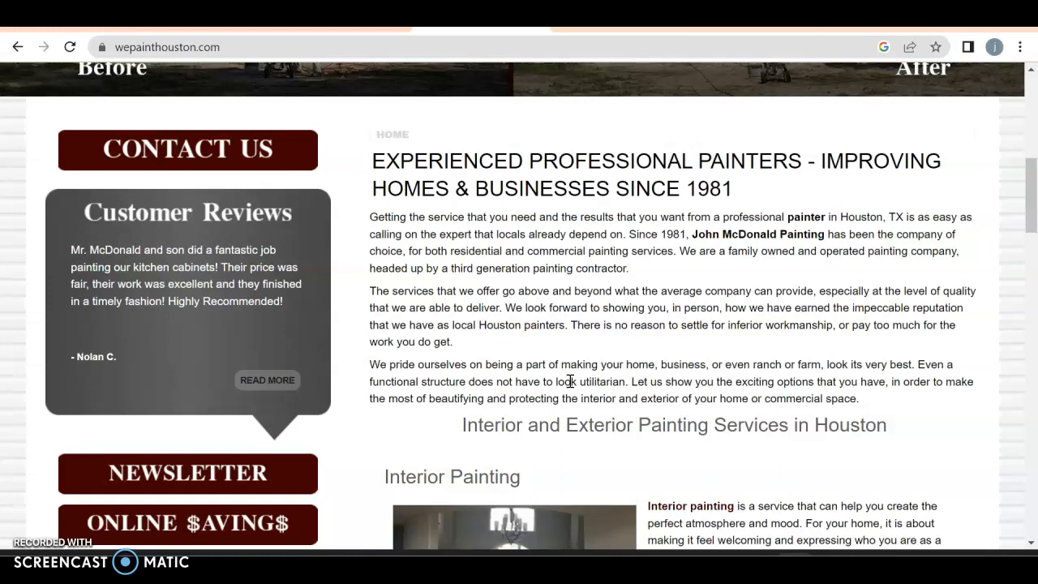
mouse_move(679, 323)
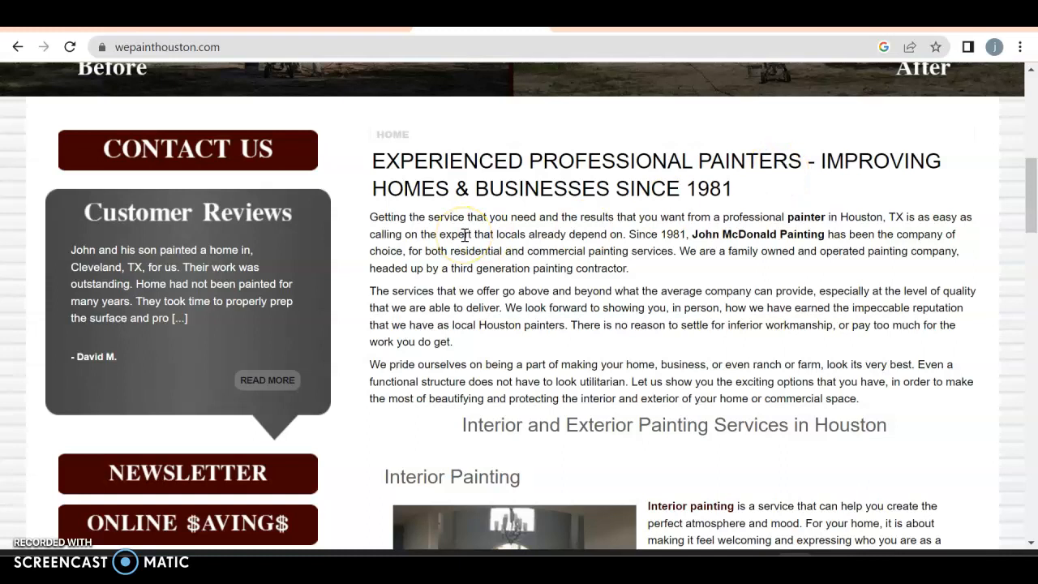
scroll("down", 3)
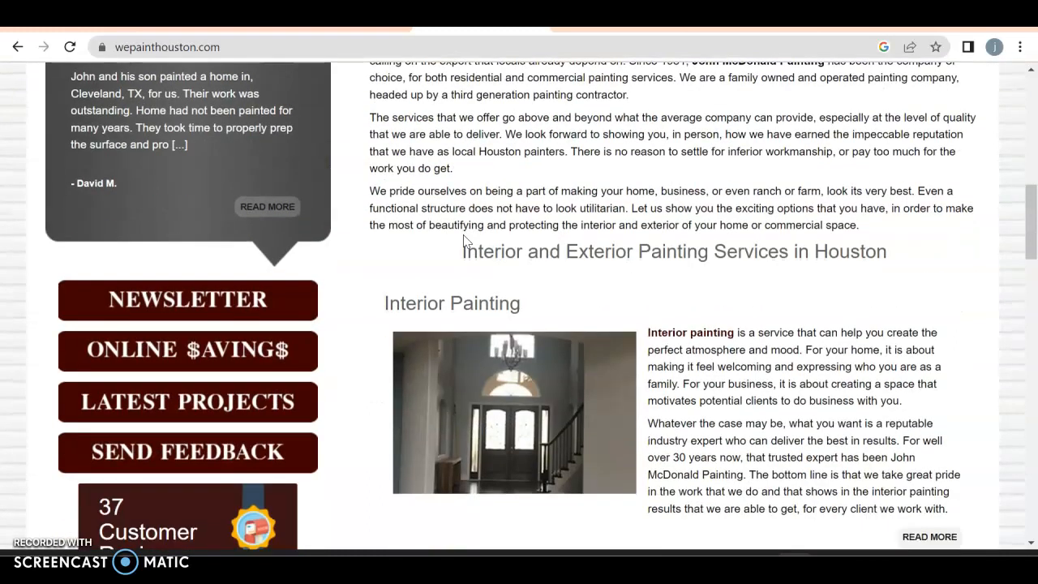
scroll("down", 3)
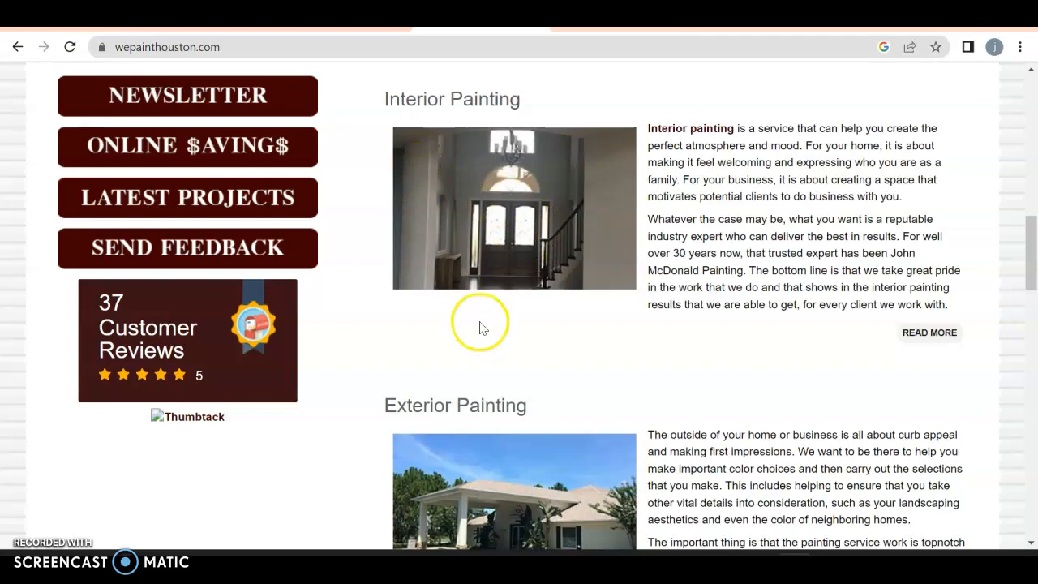
mouse_move(655, 115)
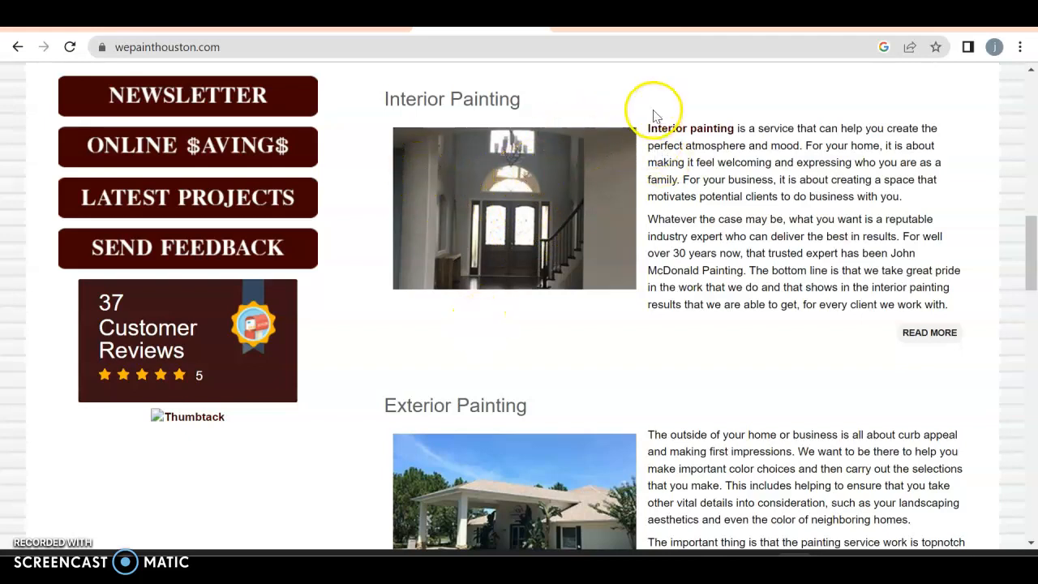
mouse_move(738, 219)
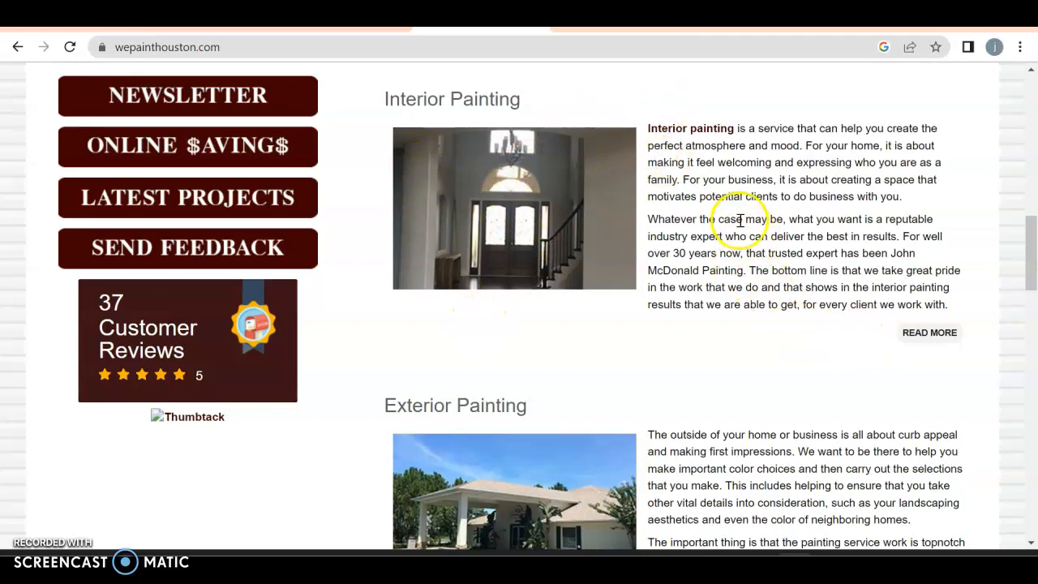
scroll("down", 3)
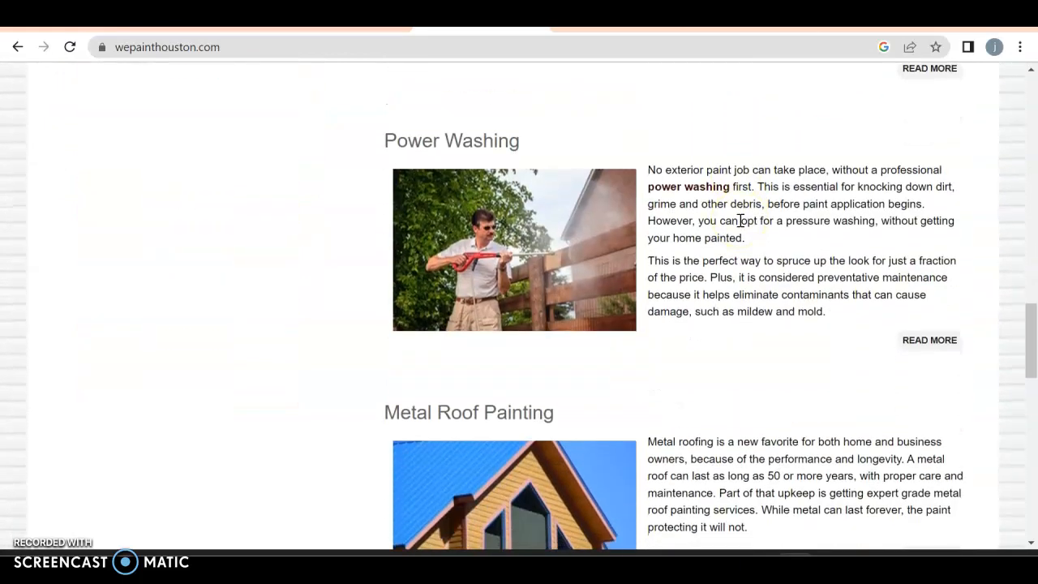
scroll("down", 3)
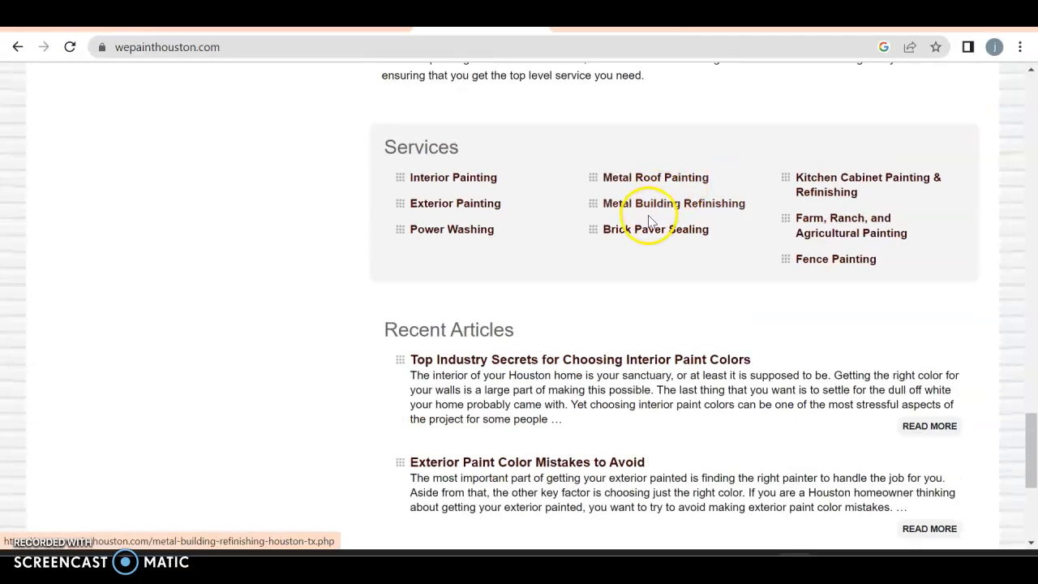
mouse_move(821, 235)
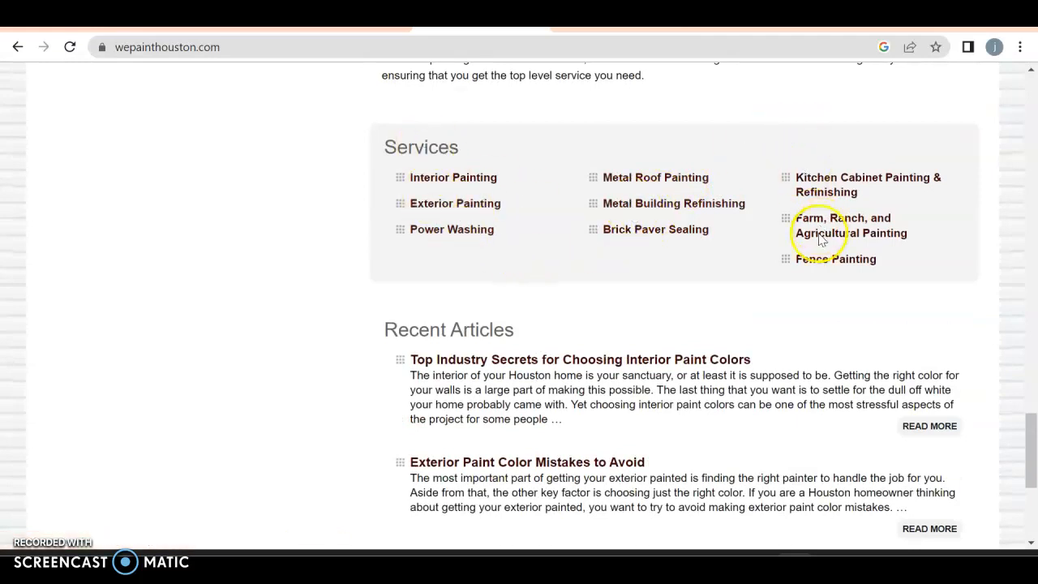
scroll("down", 3)
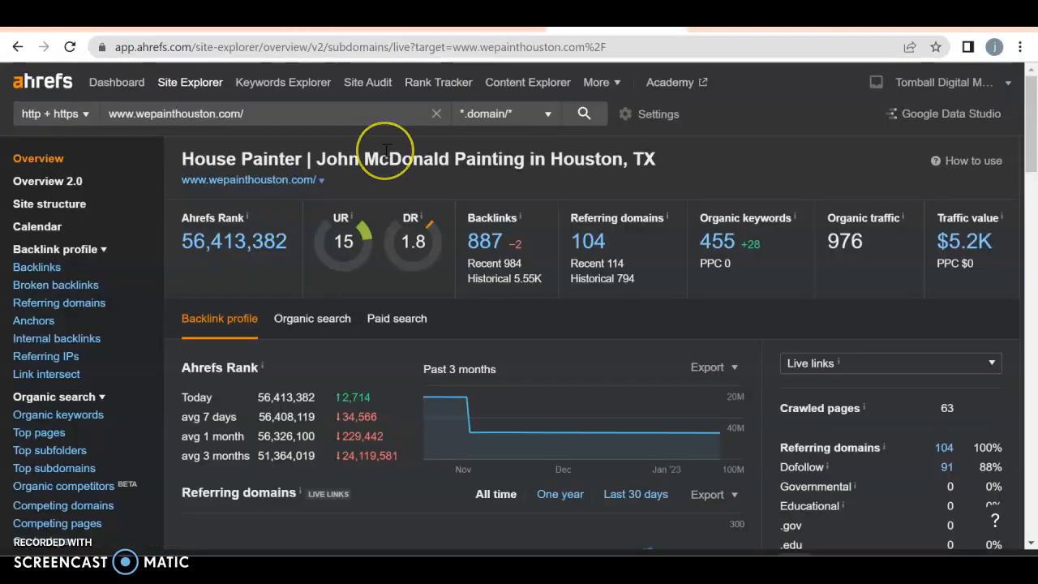
mouse_move(385, 151)
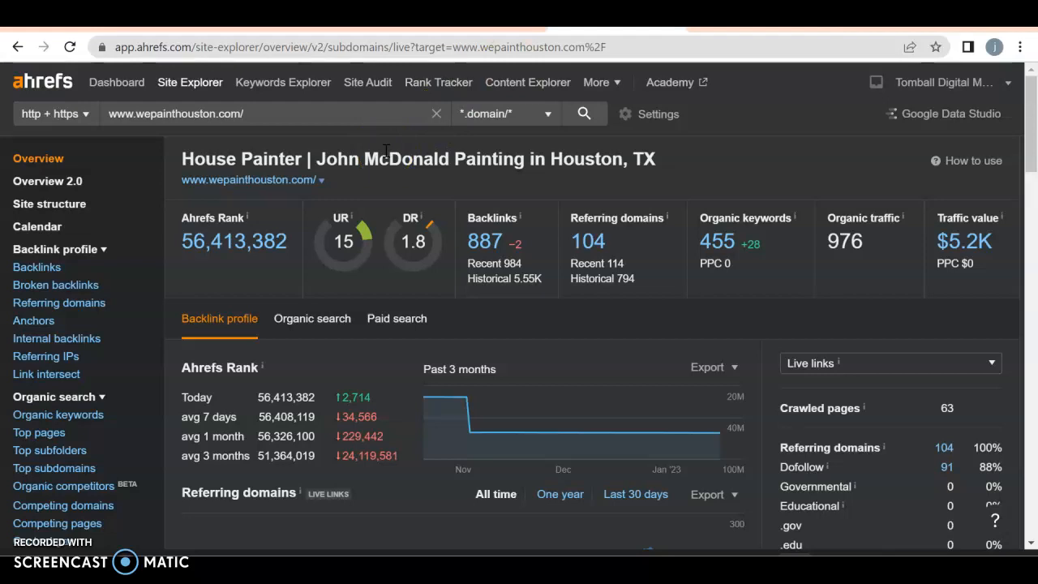
mouse_move(404, 212)
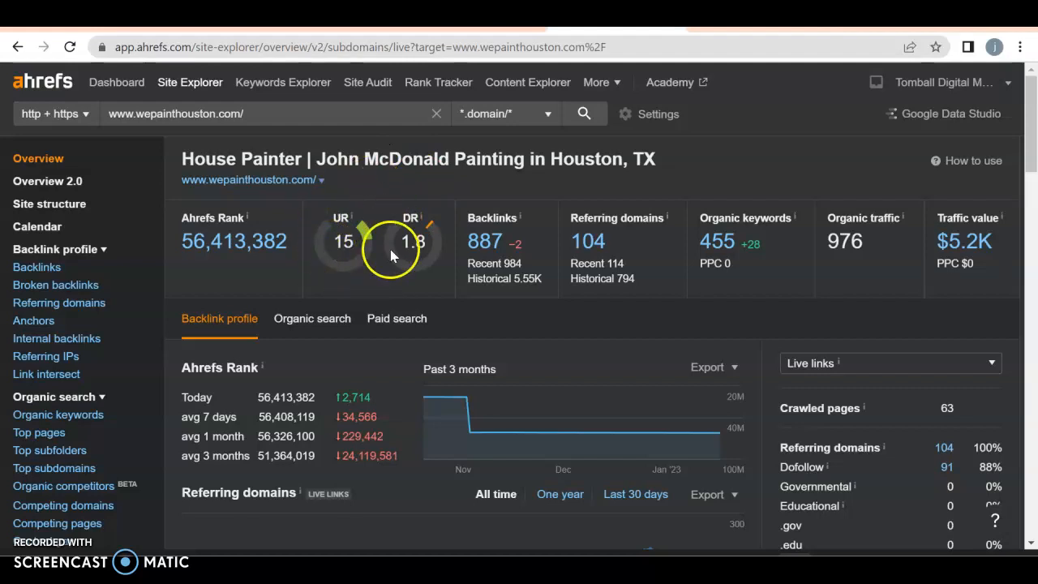
mouse_move(413, 244)
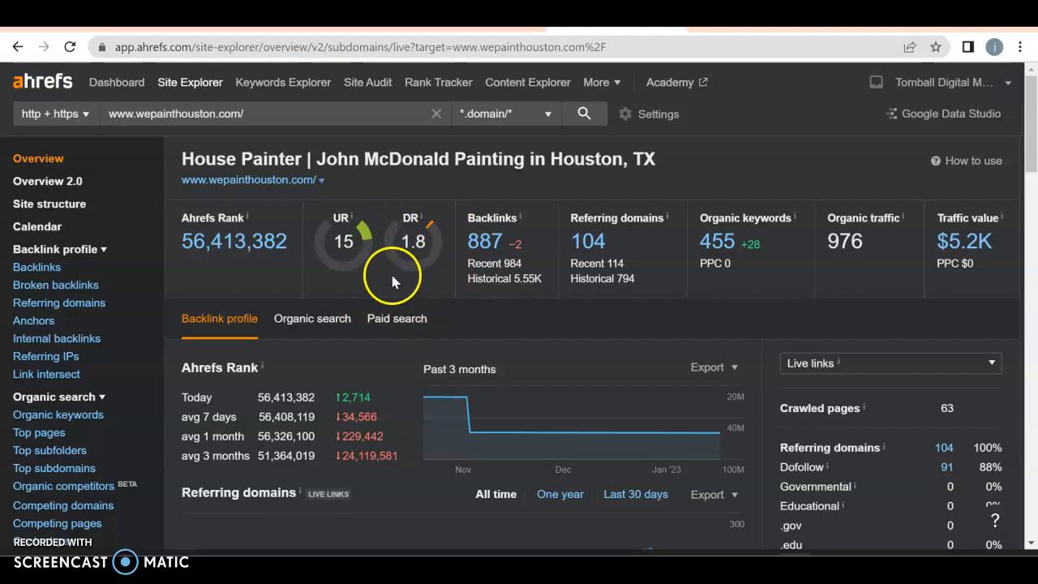
mouse_move(531, 247)
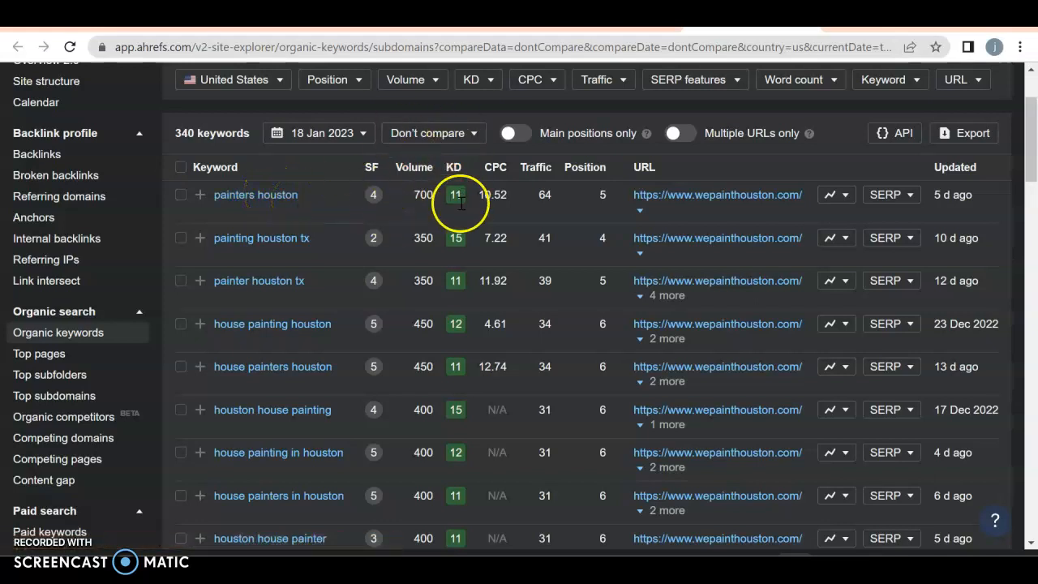
mouse_move(555, 195)
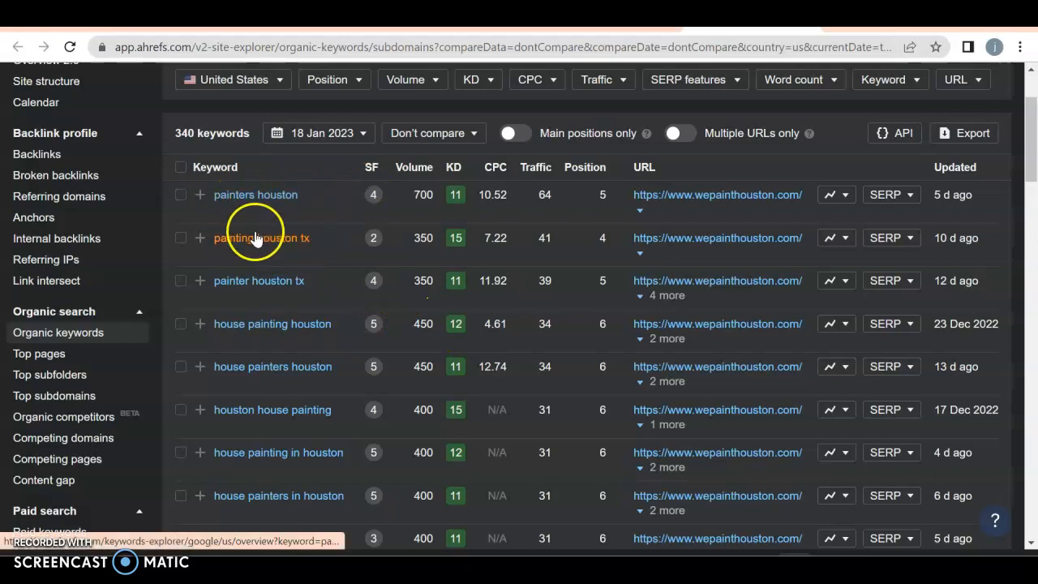
mouse_move(239, 215)
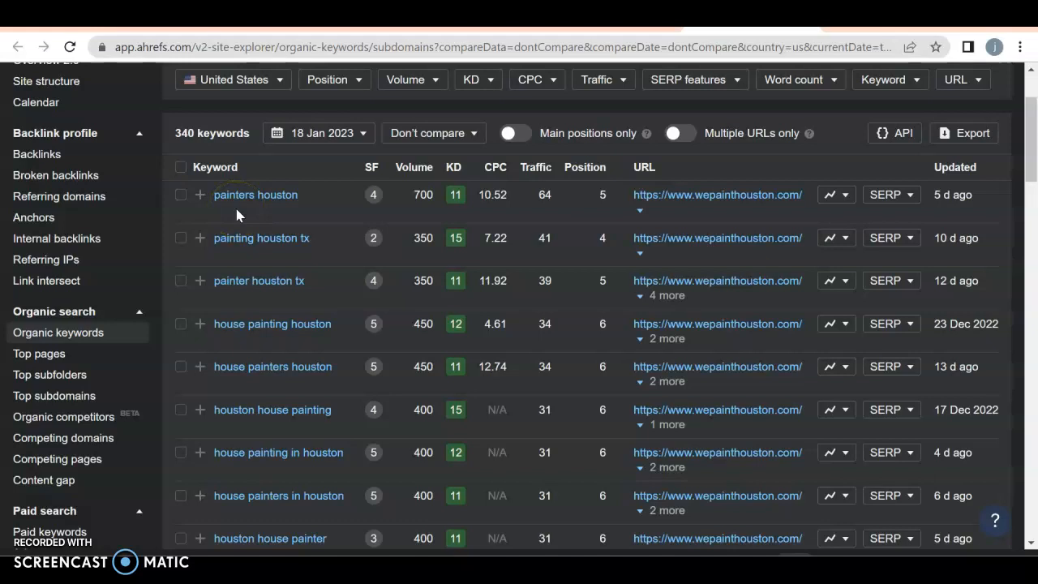
- Scroll the wepainthouston.com organic keywords table down to terms like cabinet painting houston
scroll("down", 3)
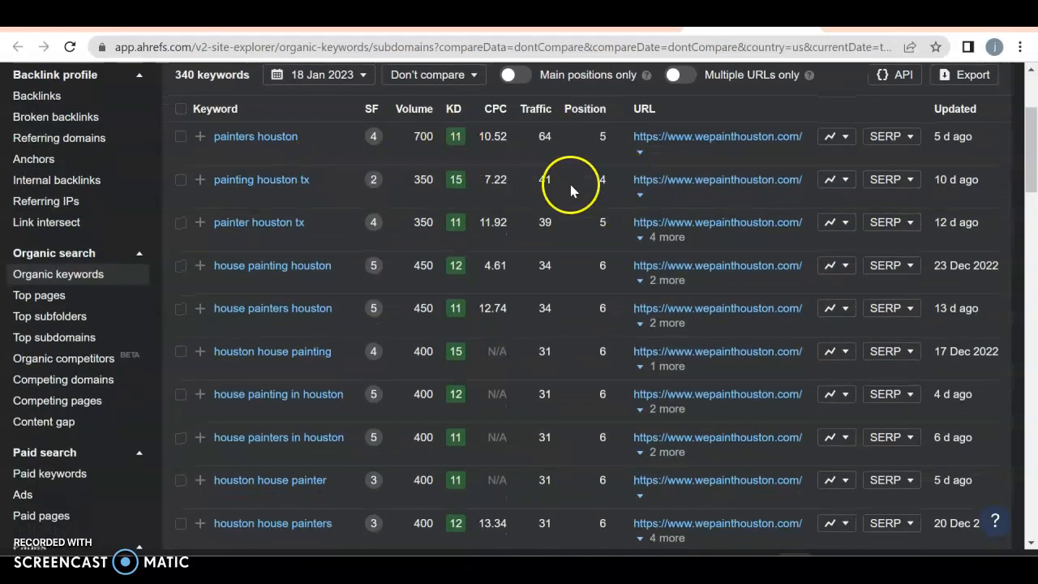
scroll("down", 3)
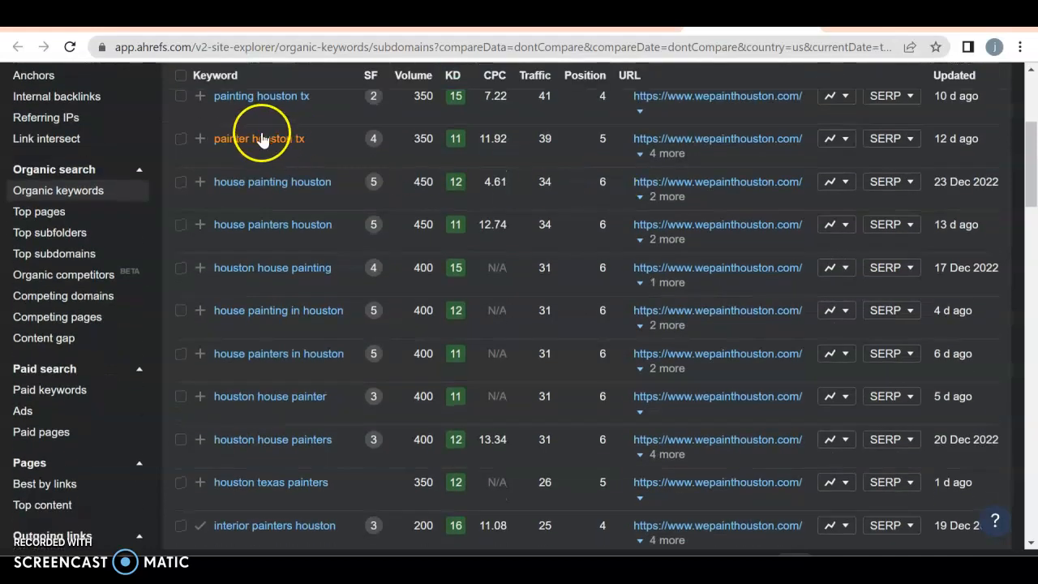
mouse_move(291, 171)
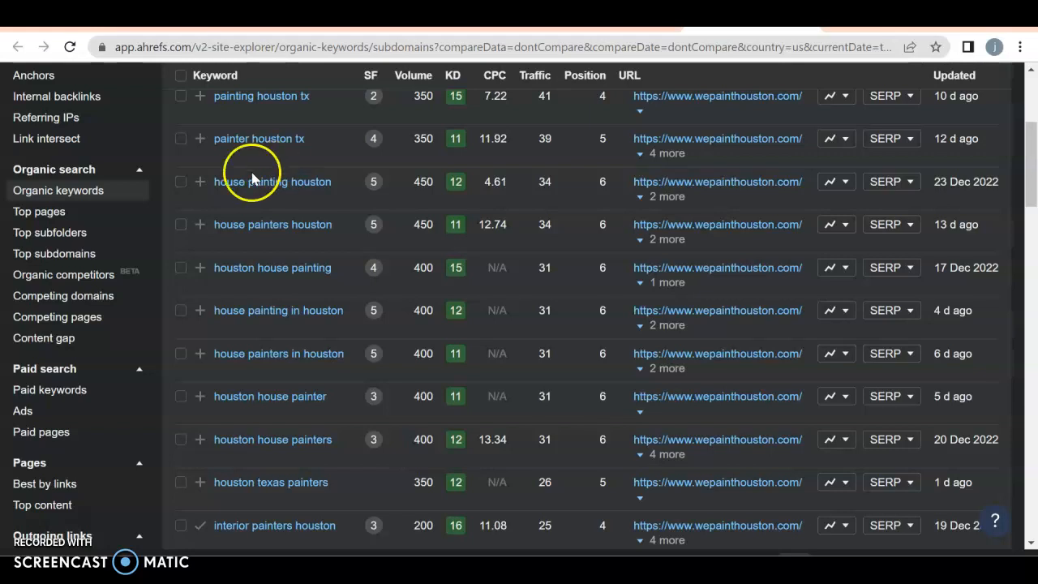
mouse_move(420, 215)
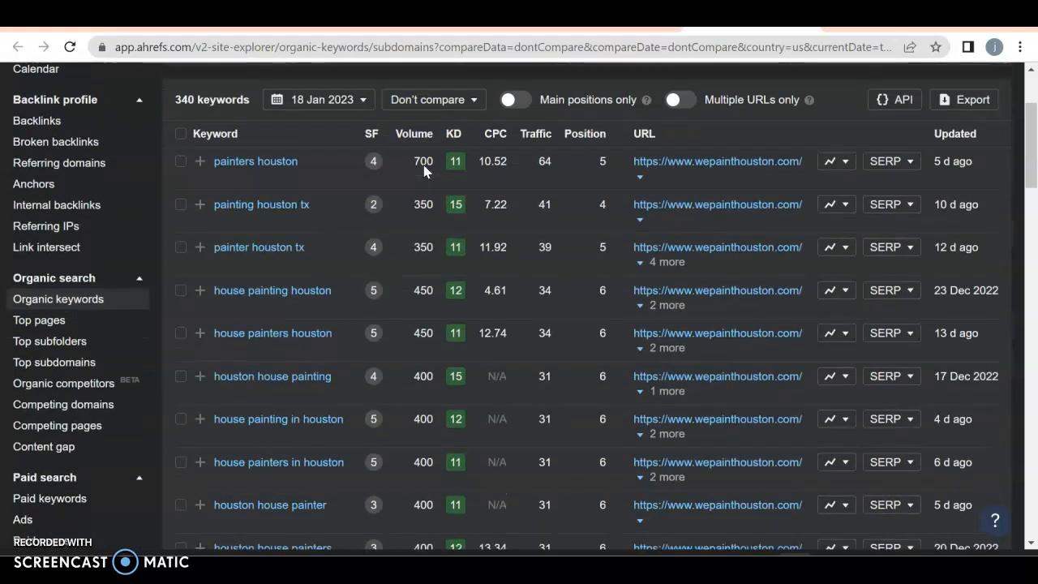
scroll("down", 3)
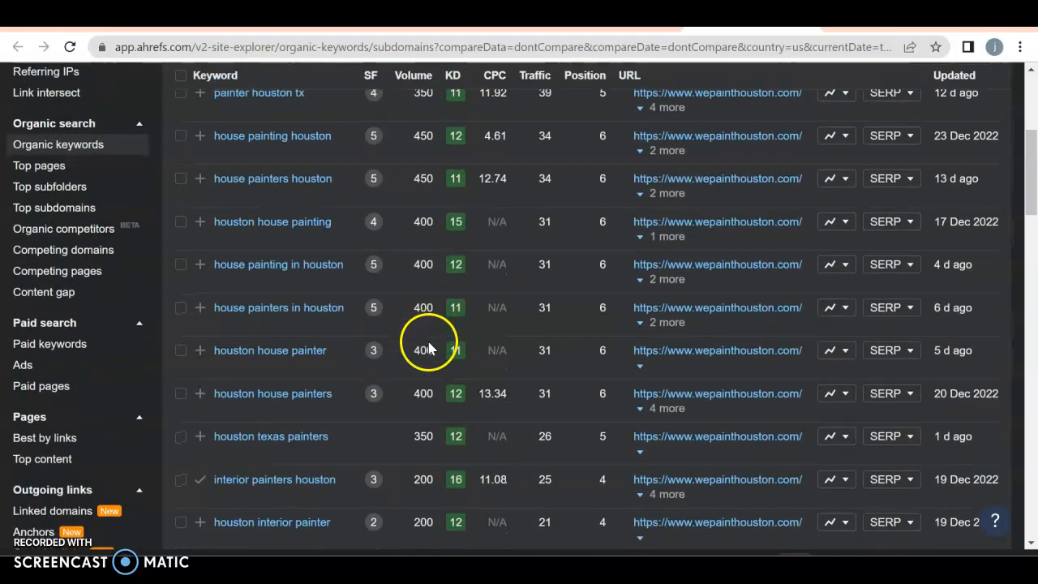
scroll("down", 3)
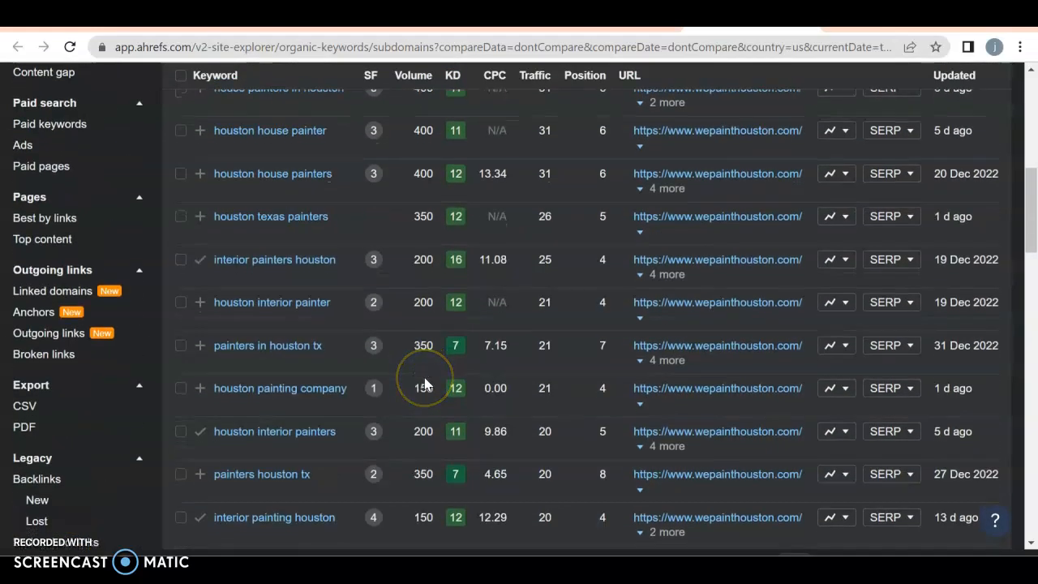
scroll("down", 3)
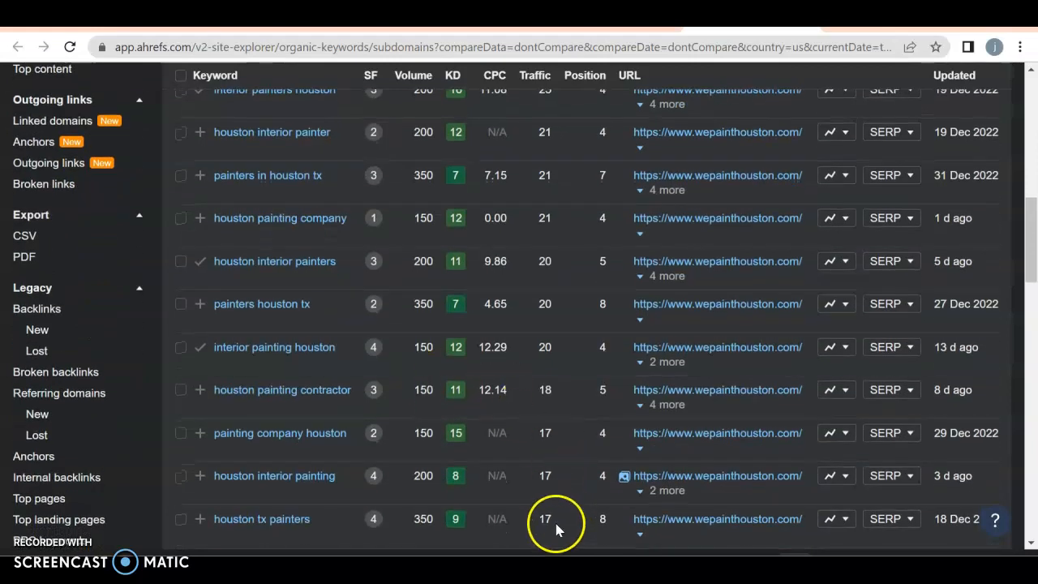
mouse_move(433, 239)
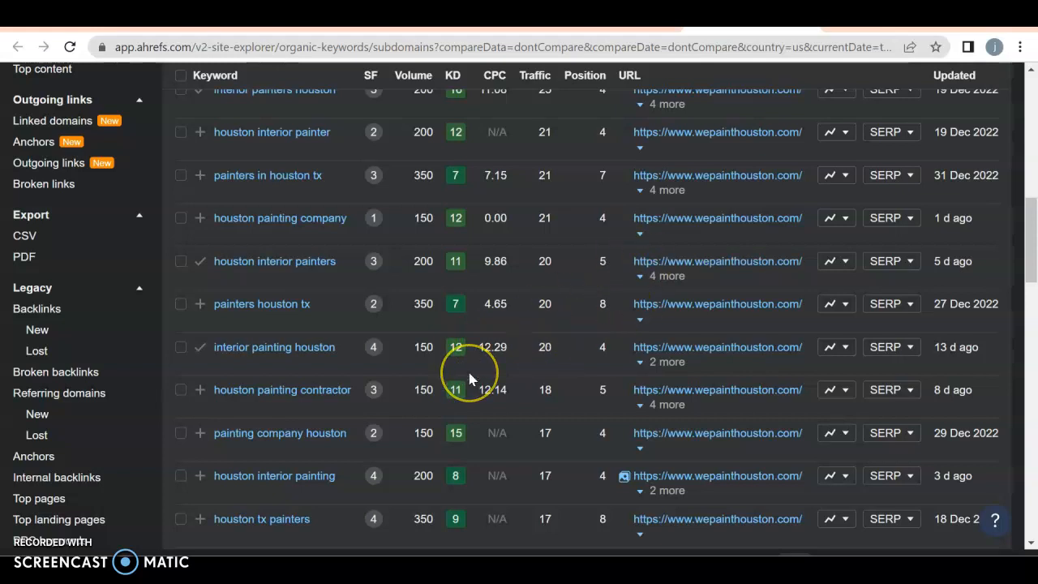
scroll("down", 3)
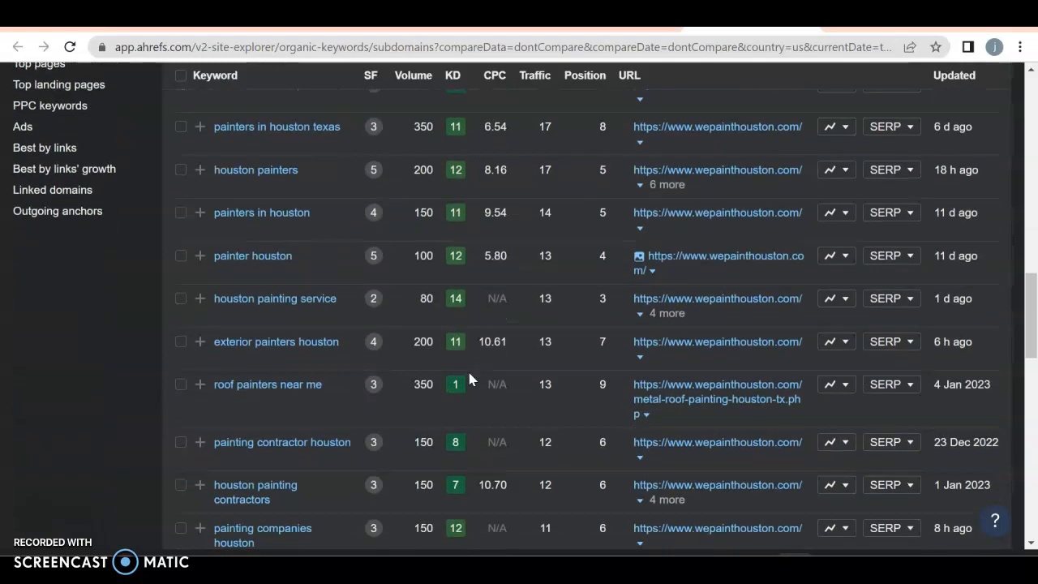
scroll("down", 3)
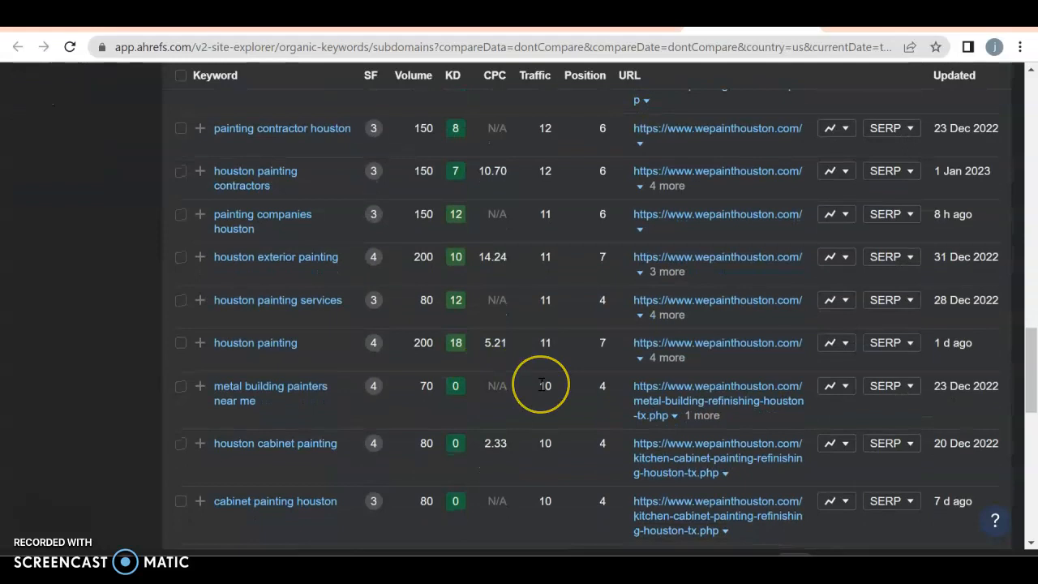
mouse_move(259, 393)
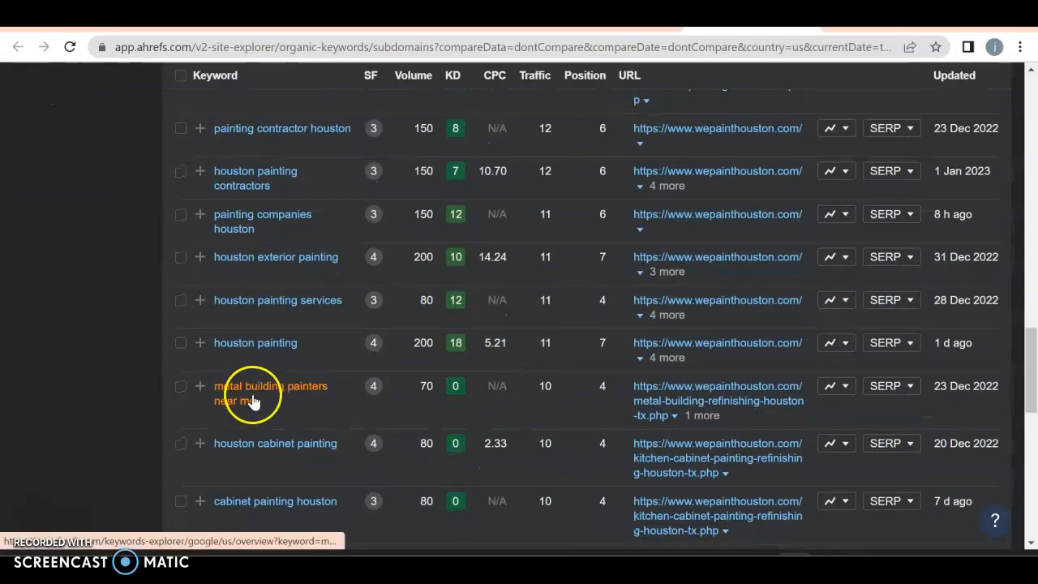